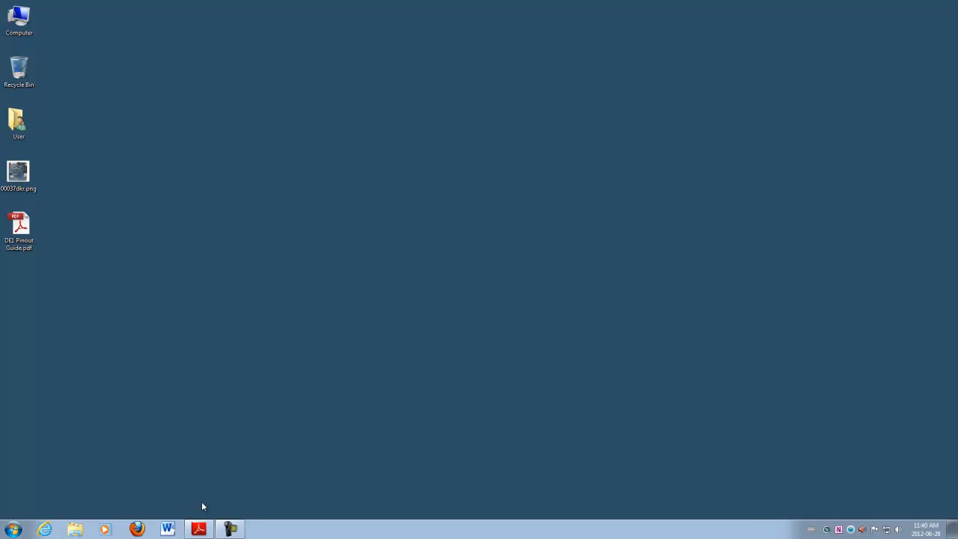
pyautogui.moveTo(139, 508)
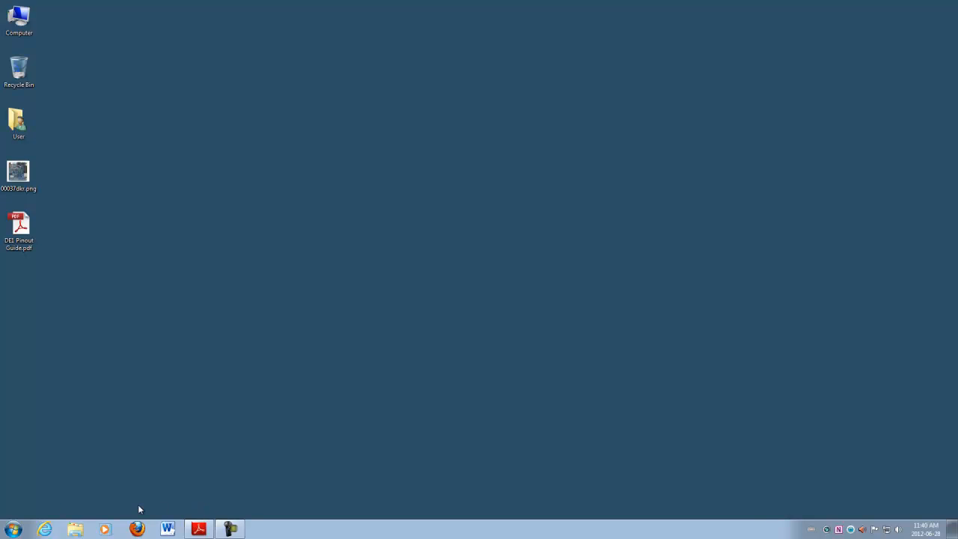
# Open the Start menu's All Programs list to reveal the Altera Quartus II 11.1sp2 entries
pyautogui.click(13, 529)
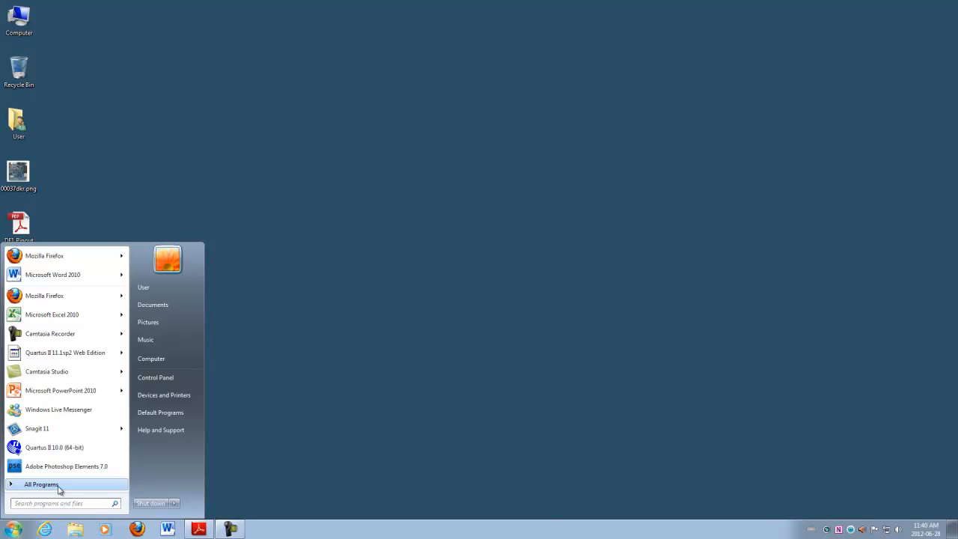
pyautogui.click(41, 484)
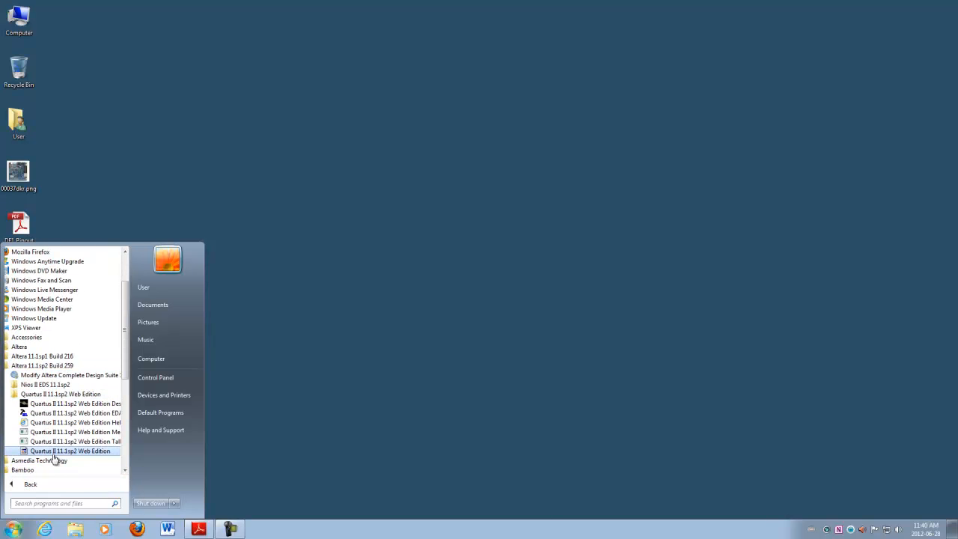
# Launch Quartus II and create project 'frequency' targeting a Cyclone II EP2C20F484C7 device
pyautogui.click(71, 450)
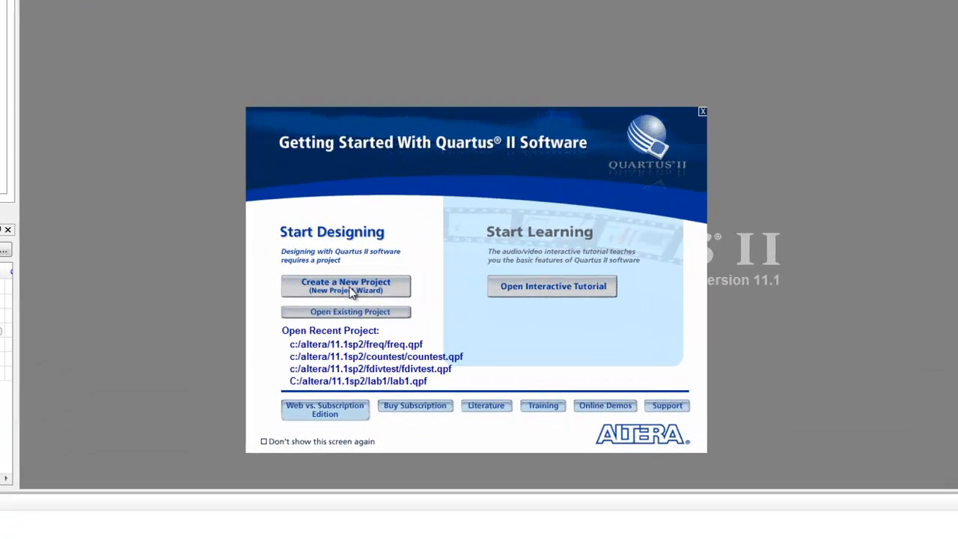
pyautogui.click(346, 286)
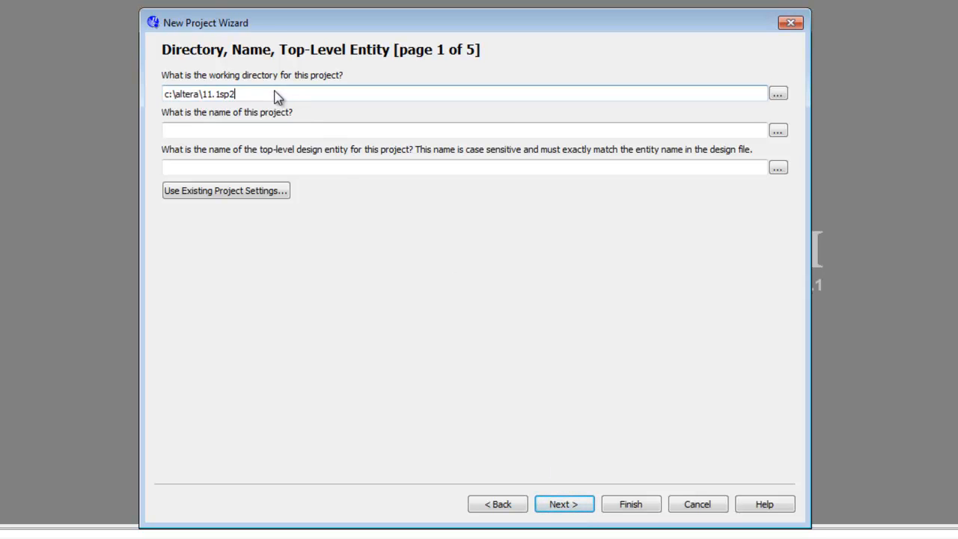
pyautogui.write('frequency')
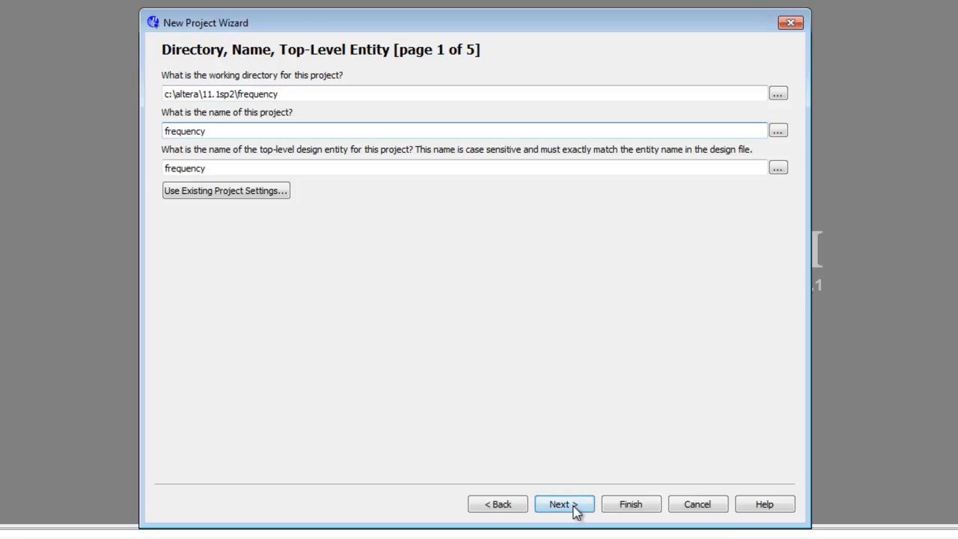
pyautogui.click(564, 503)
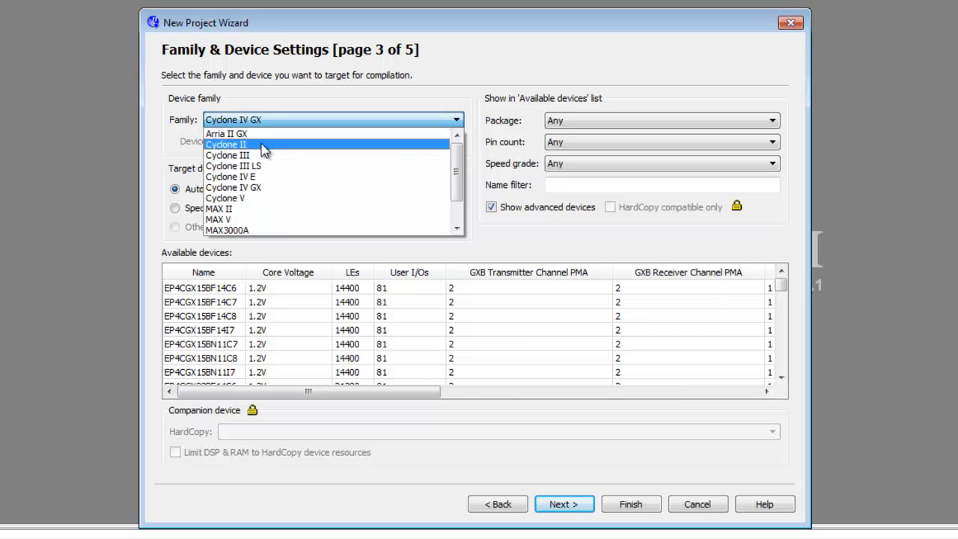
pyautogui.click(226, 144)
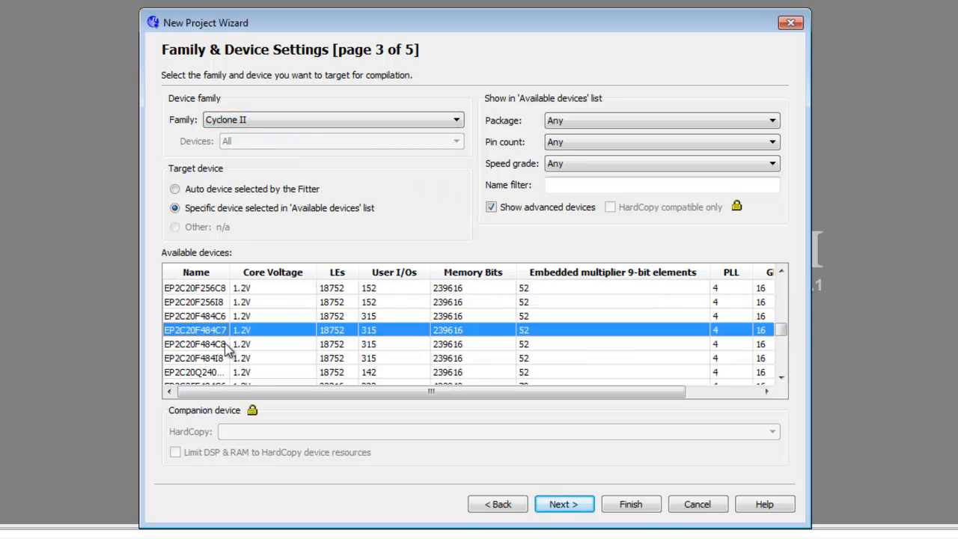
pyautogui.click(563, 504)
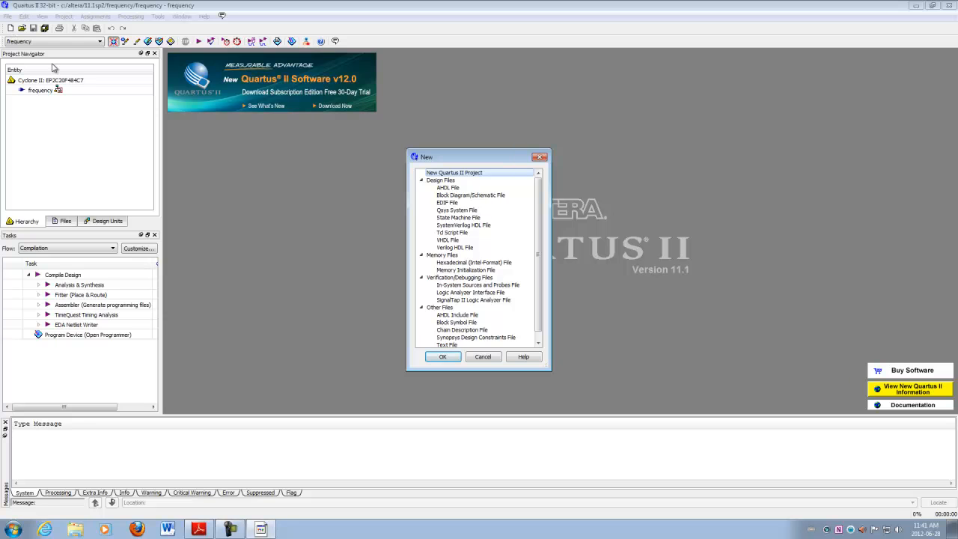
# Create a new Block Diagram/Schematic File from the New dialog
pyautogui.click(470, 194)
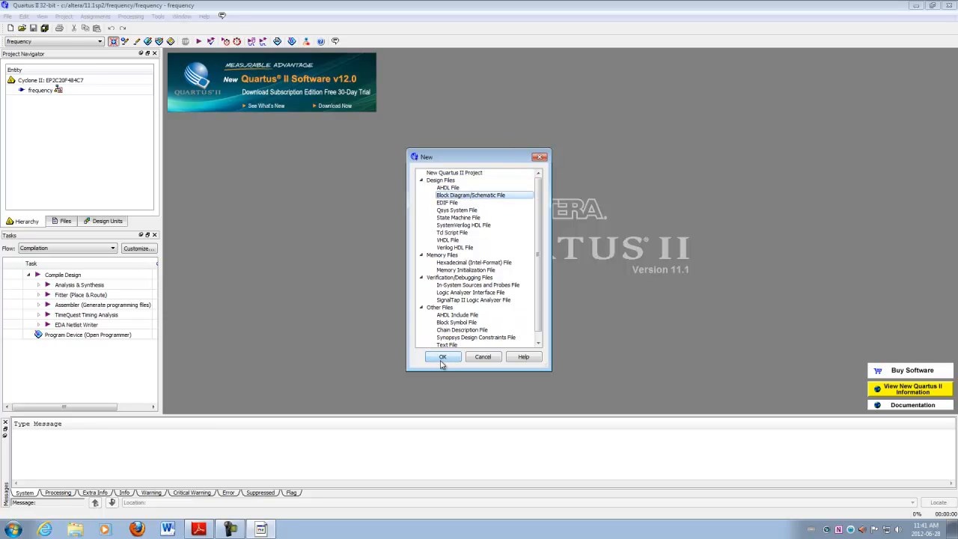
pyautogui.click(442, 357)
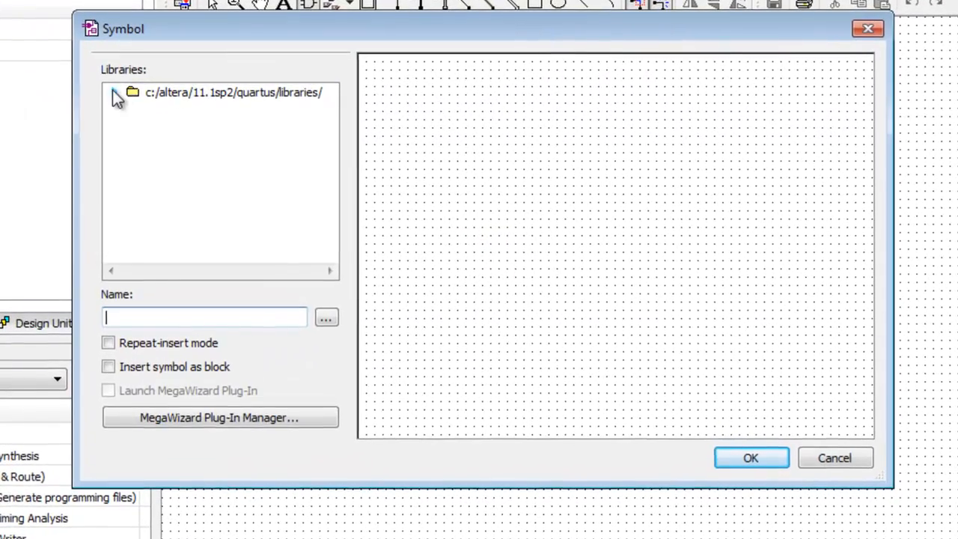
# Select lpm_counter from megafunctions > arithmetic and launch its MegaWizard
pyautogui.click(114, 92)
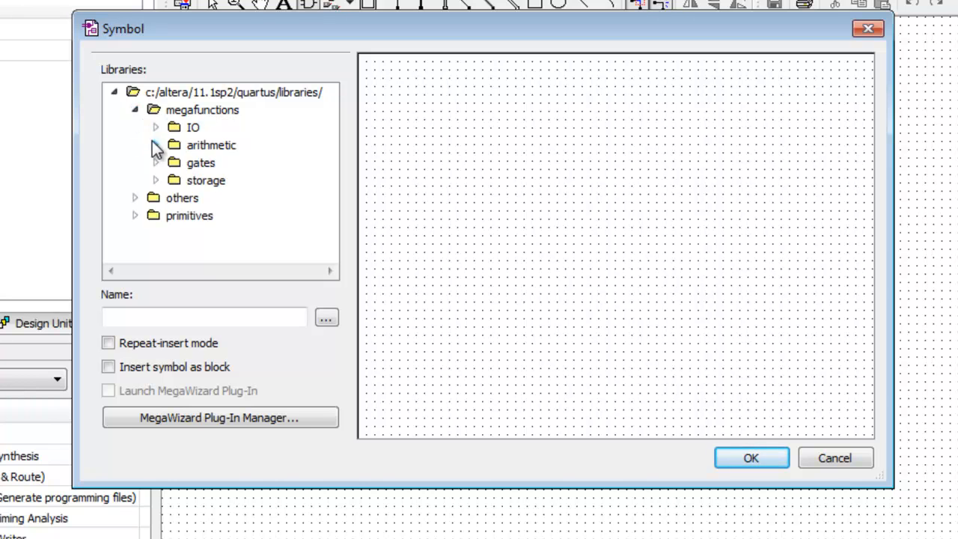
pyautogui.click(156, 145)
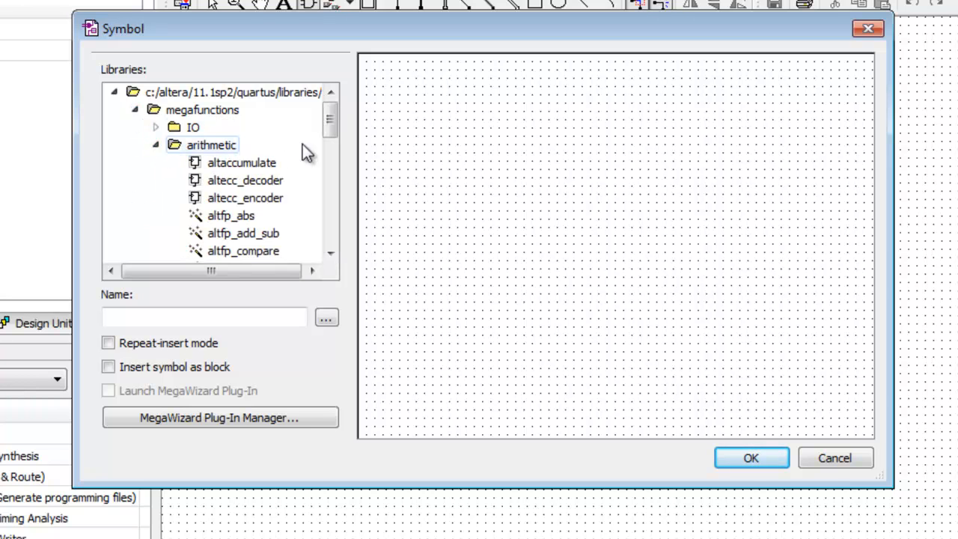
pyautogui.scroll(-3)
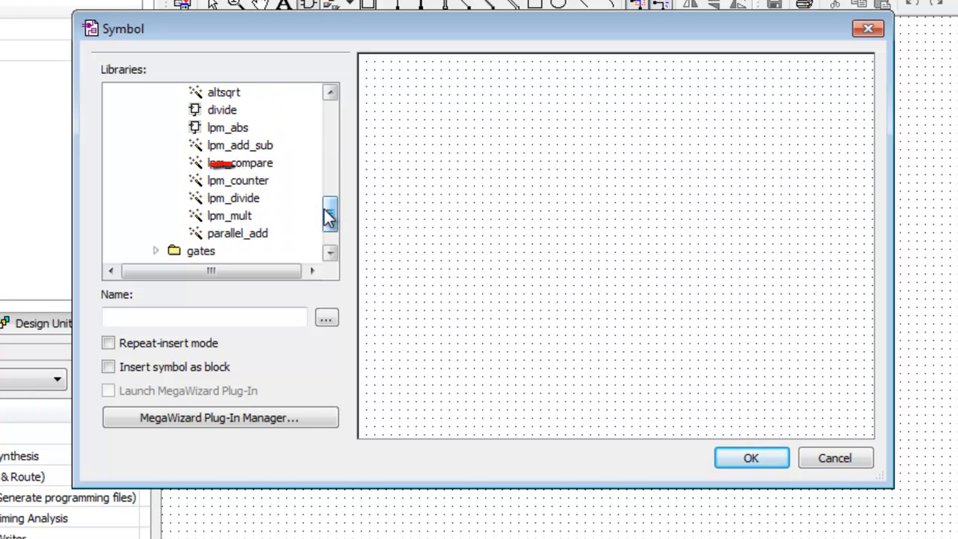
pyautogui.click(237, 180)
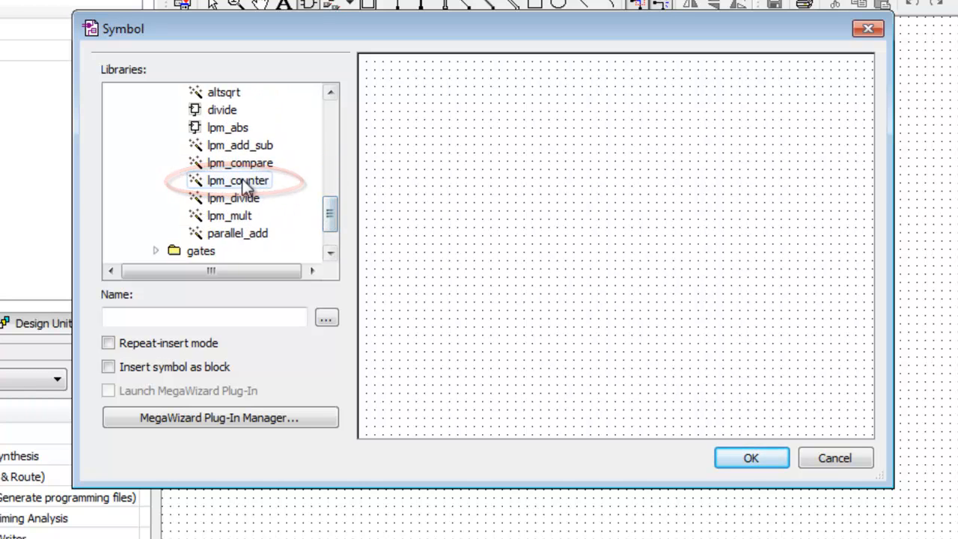
pyautogui.click(238, 180)
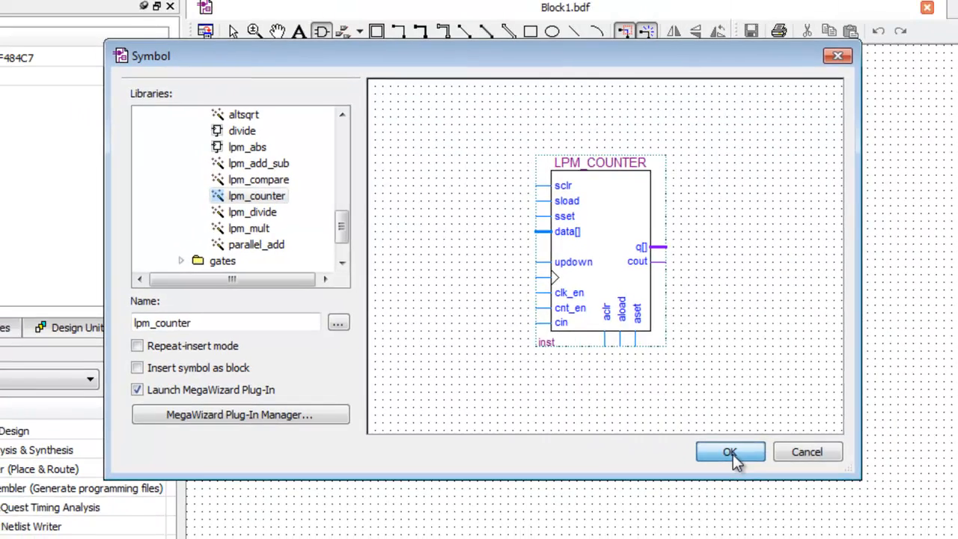
pyautogui.click(730, 452)
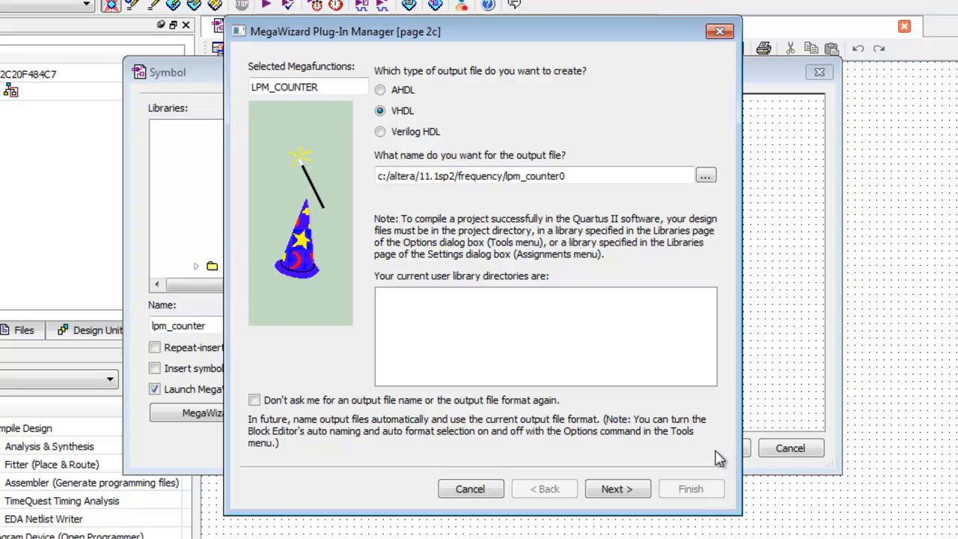
pyautogui.moveTo(616, 489)
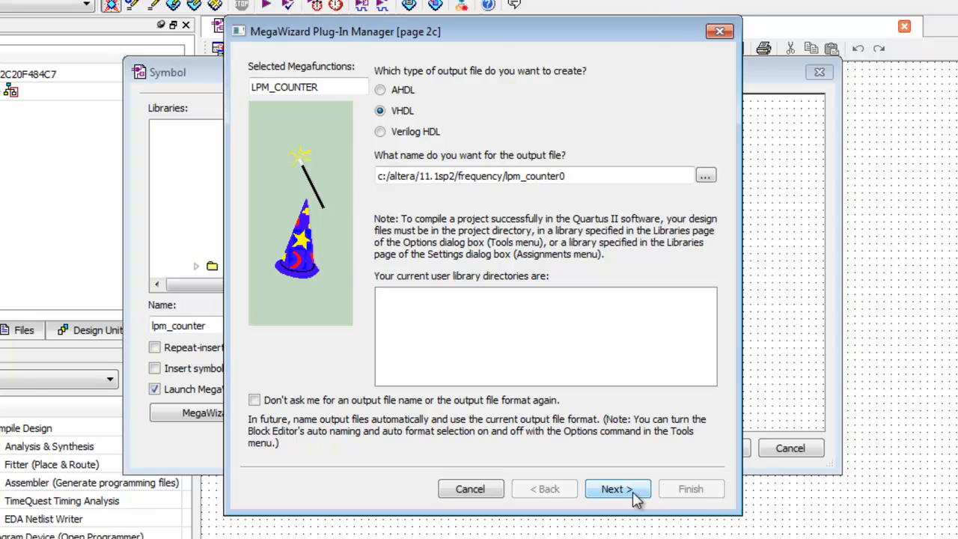
# Keep VHDL output with file name lpm_counter0 and advance to the parameter settings
pyautogui.click(616, 488)
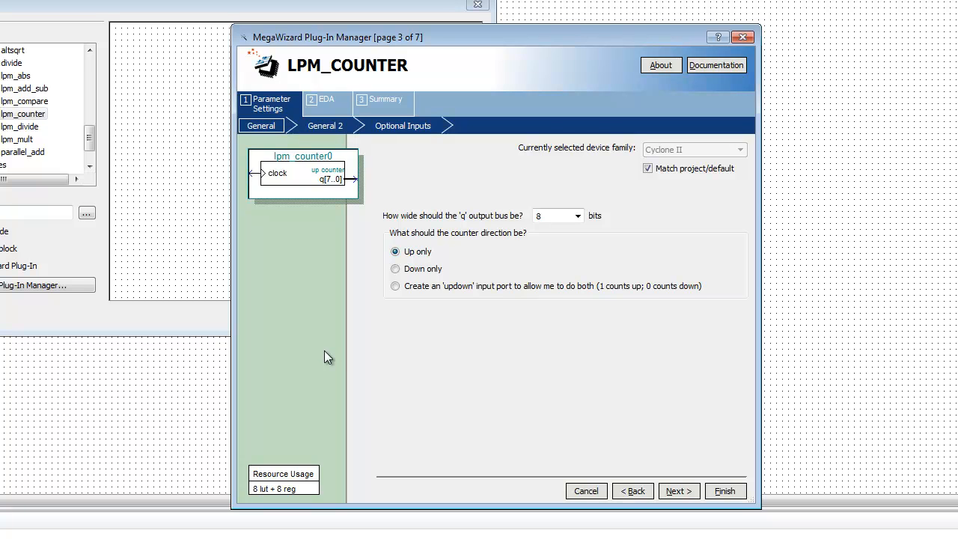
pyautogui.moveTo(470, 331)
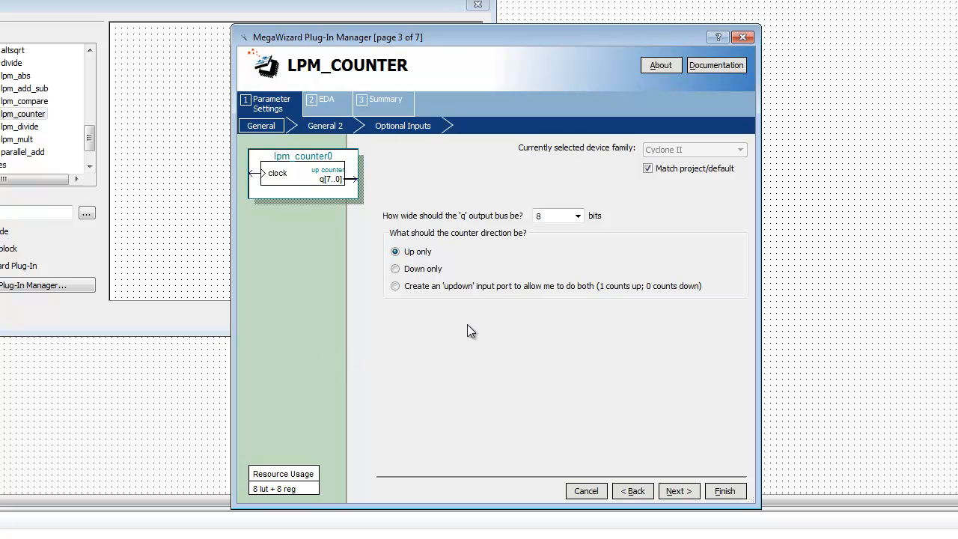
# Set the counter's q output bus width to 26 bits, keeping it up-only
pyautogui.click(577, 215)
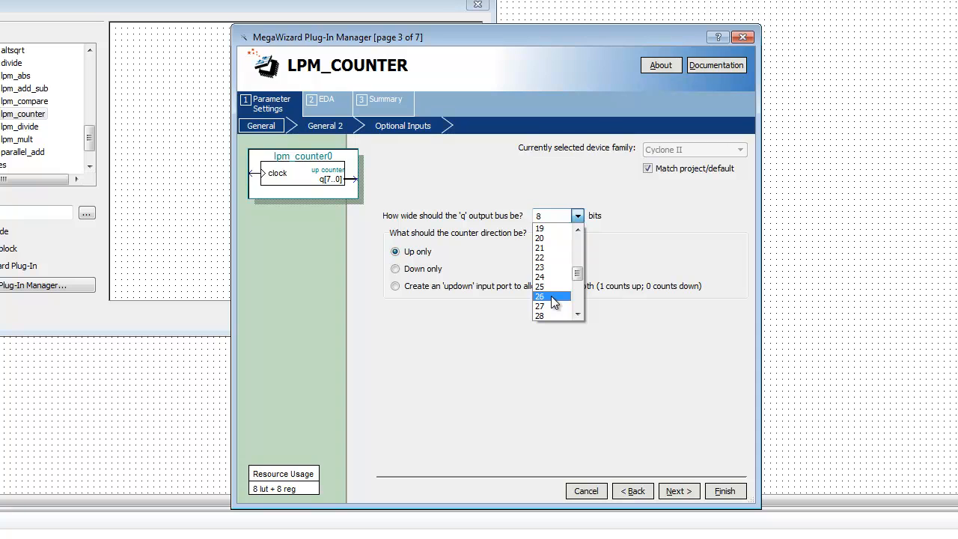
pyautogui.click(540, 296)
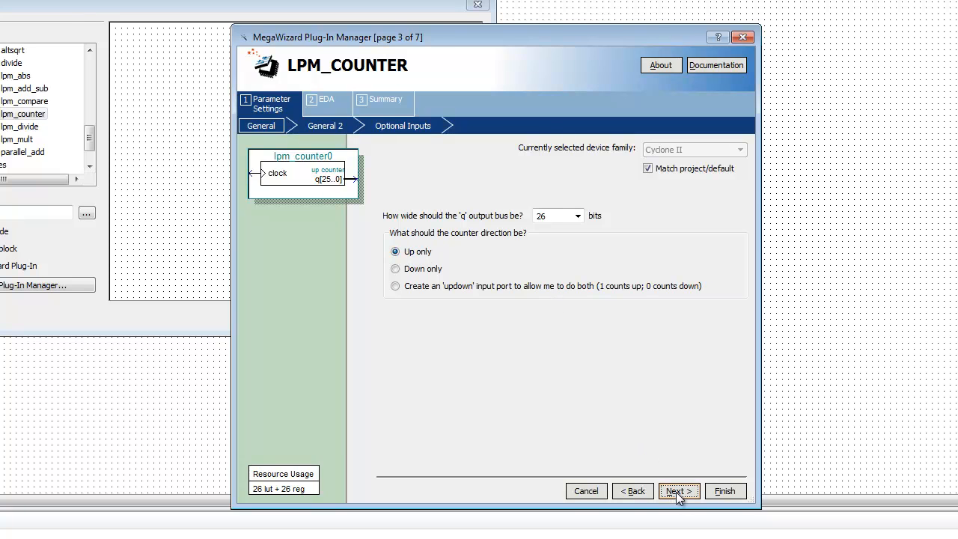
pyautogui.click(678, 491)
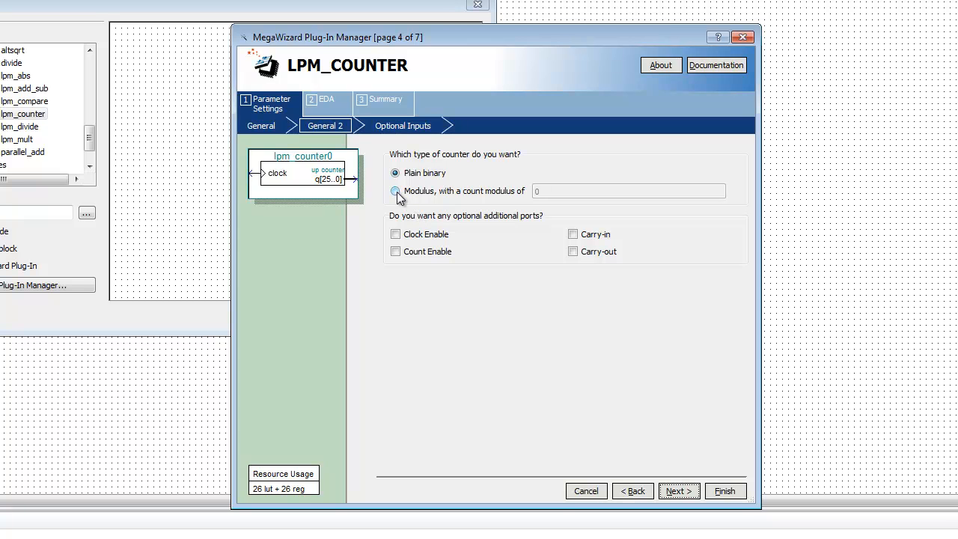
# Make the counter a modulus counter with count modulus 50000000 and no optional ports
pyautogui.click(395, 191)
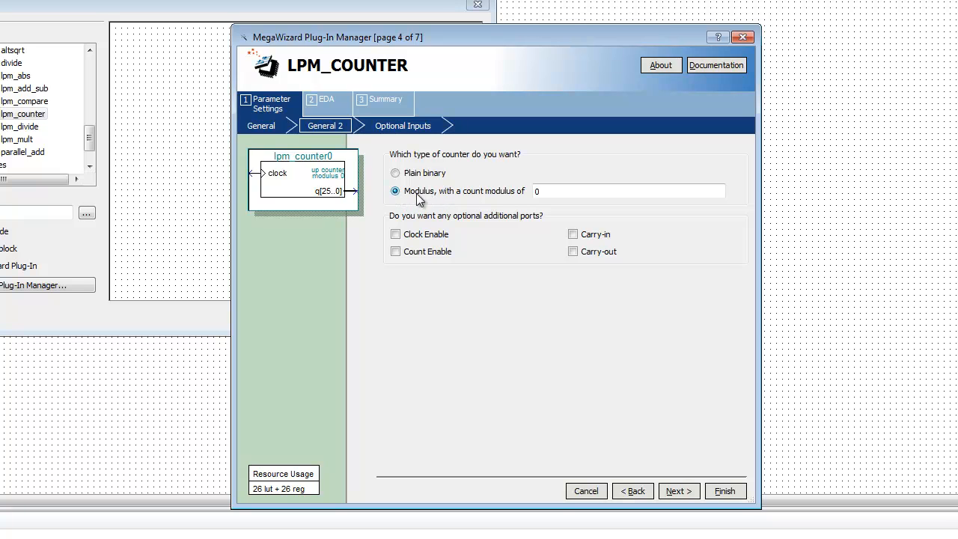
pyautogui.moveTo(438, 210)
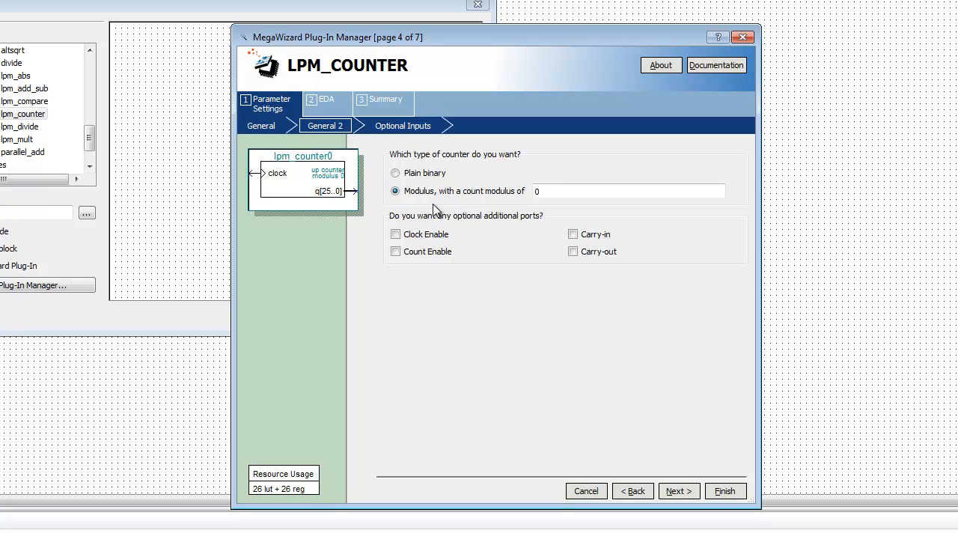
pyautogui.click(628, 190)
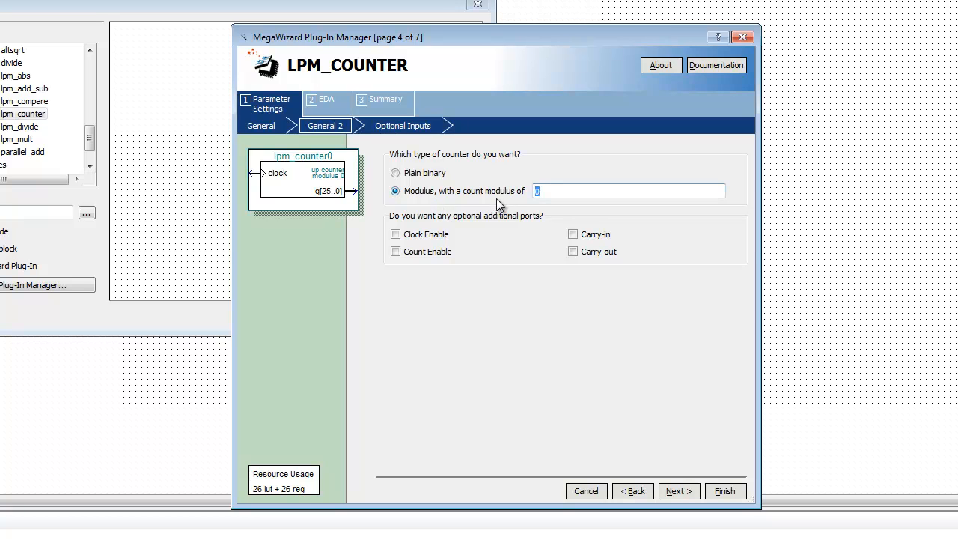
pyautogui.write('50000000')
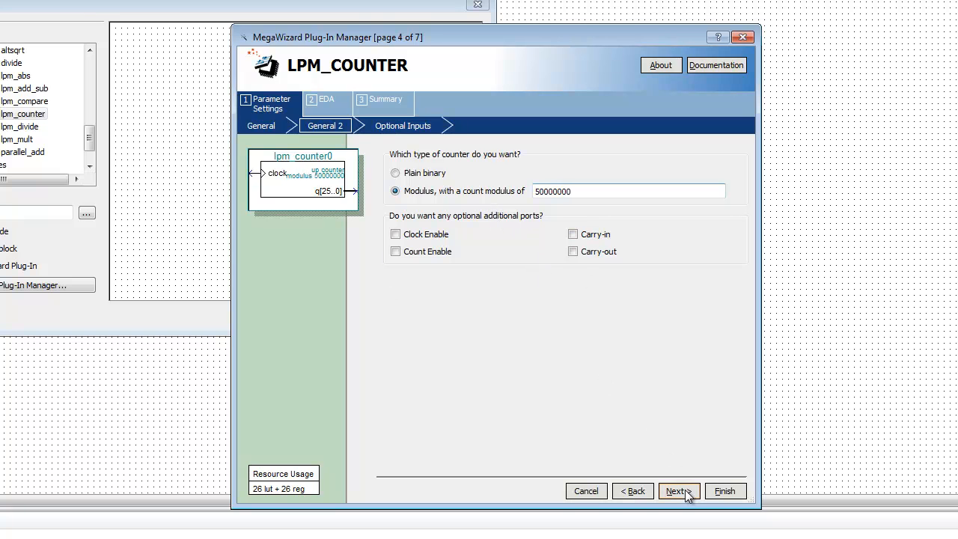
pyautogui.click(675, 491)
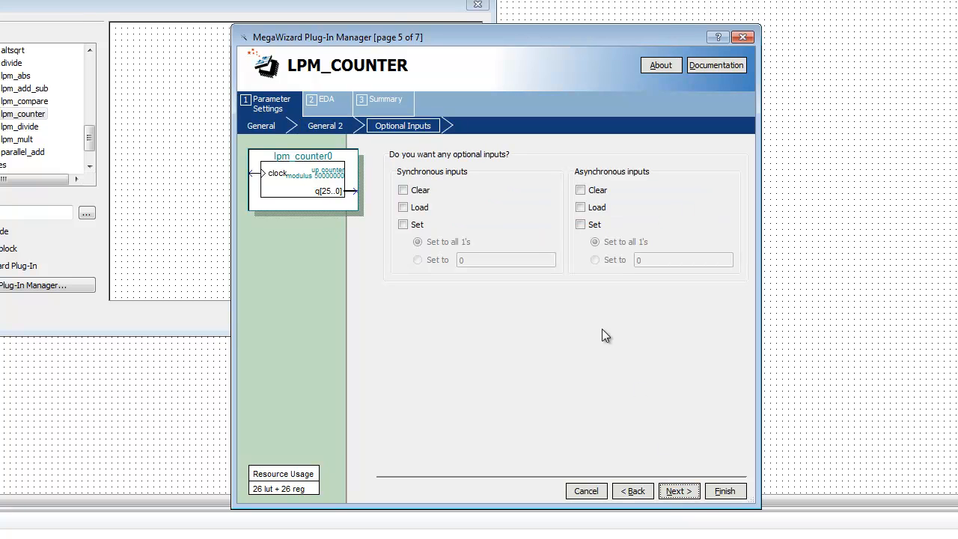
pyautogui.moveTo(518, 294)
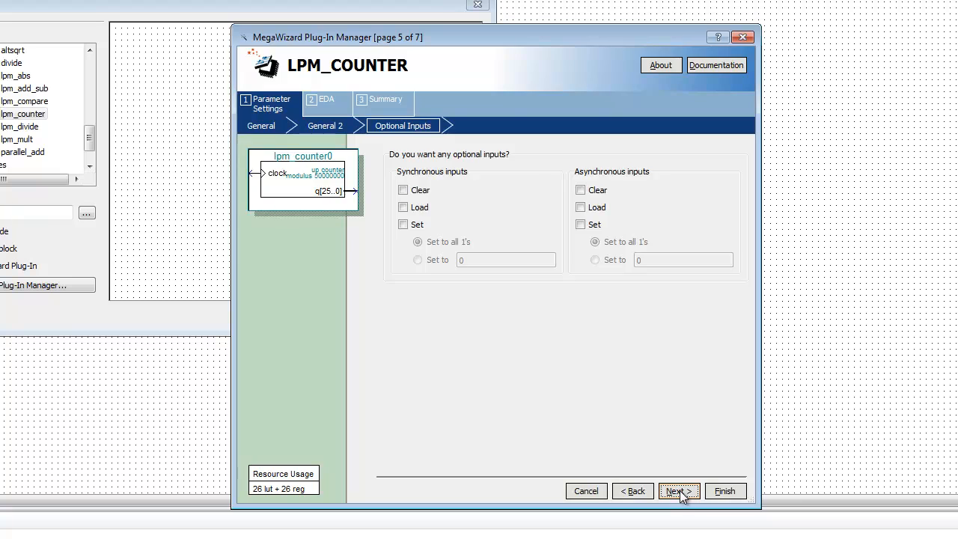
# Finish the lpm_counter0 wizard, accept the symbol, and add its IP file to the project
pyautogui.click(674, 491)
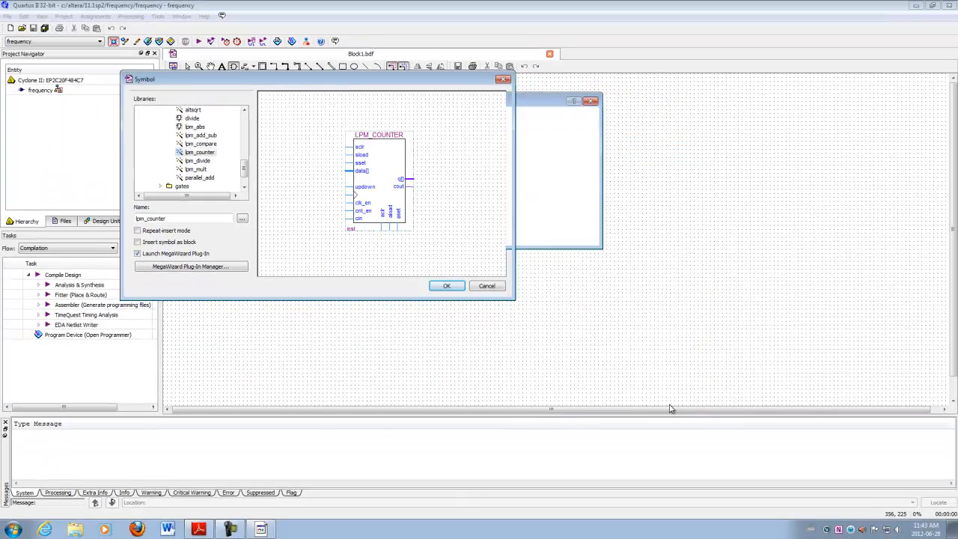
pyautogui.click(446, 286)
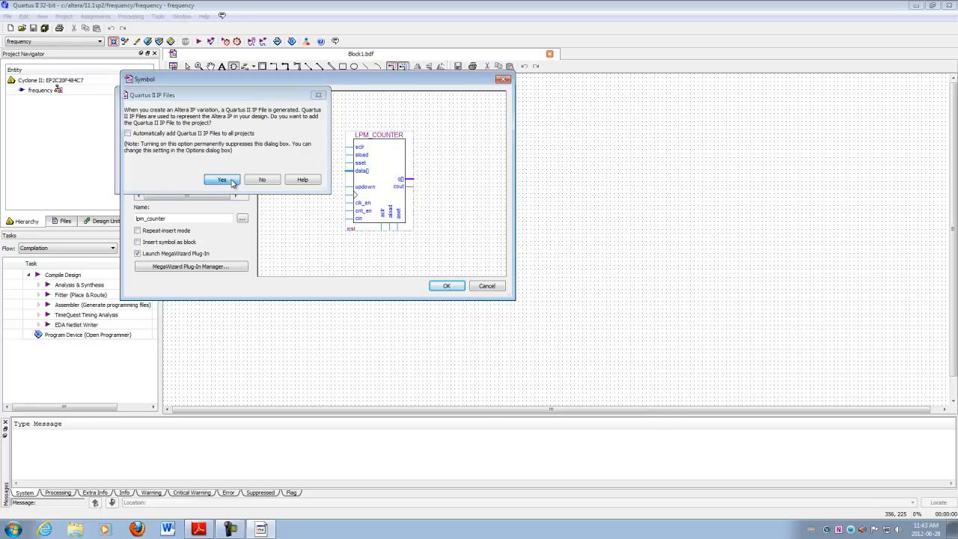
pyautogui.click(220, 180)
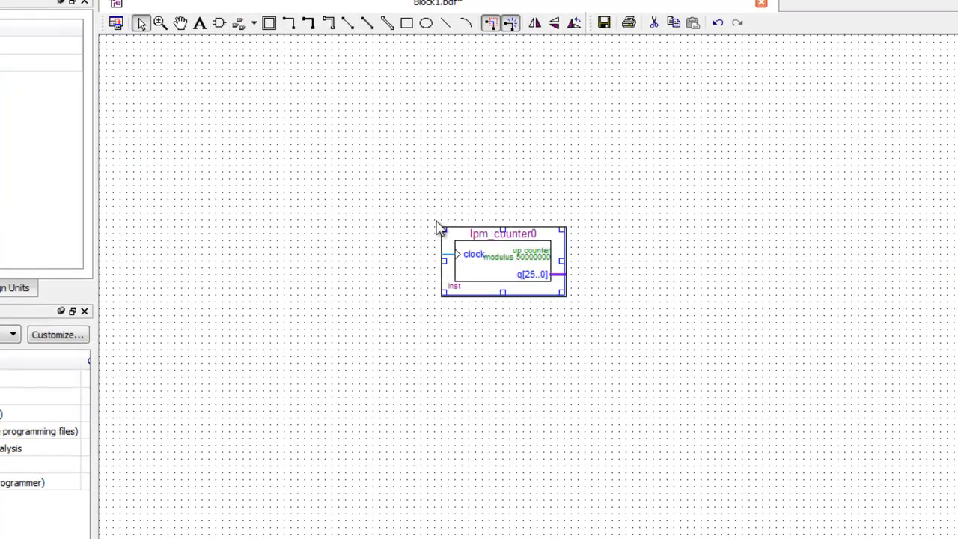
# Place lpm_counter0 on the canvas and attach an input pin to its clock input
pyautogui.click(464, 378)
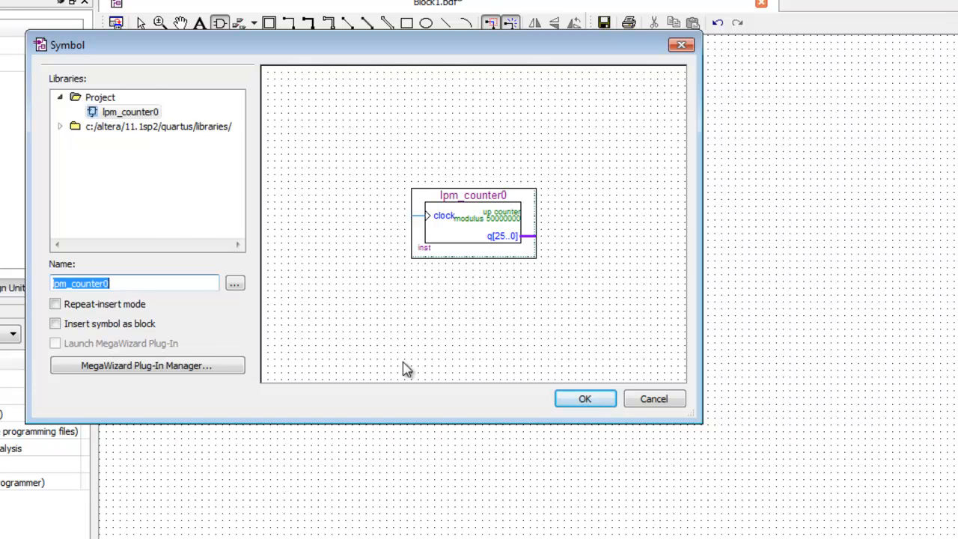
pyautogui.click(584, 398)
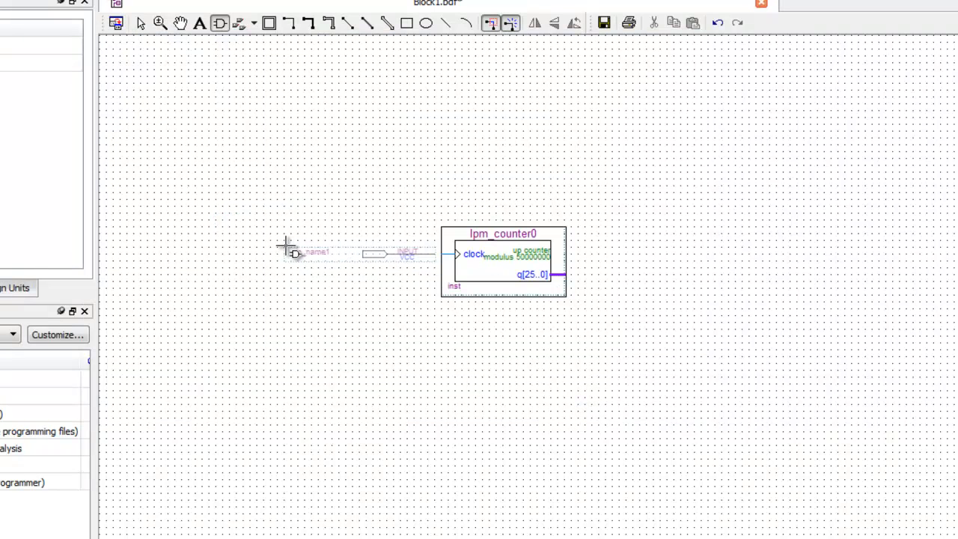
pyautogui.click(360, 259)
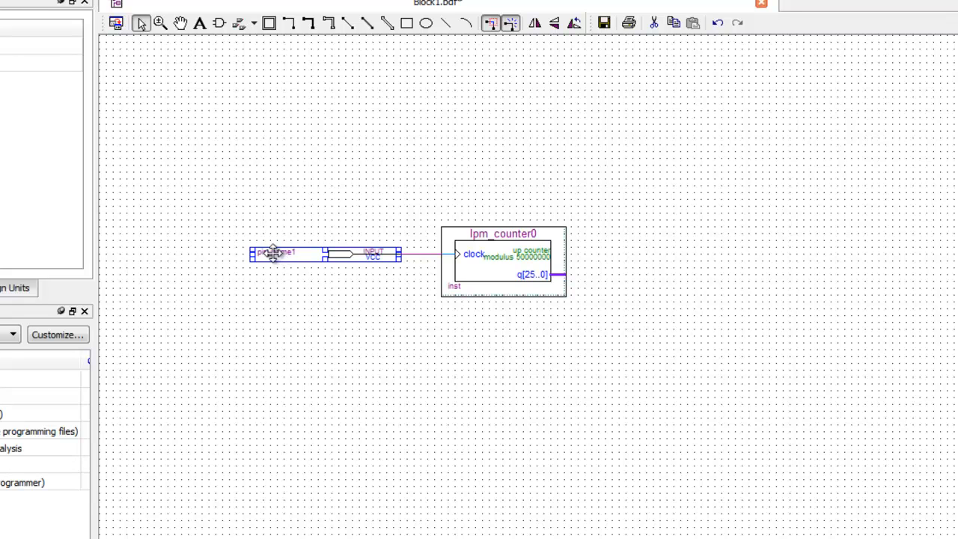
# Rename input pin pin_name1 to 'Clock' in Pin Properties
pyautogui.doubleClick(274, 253)
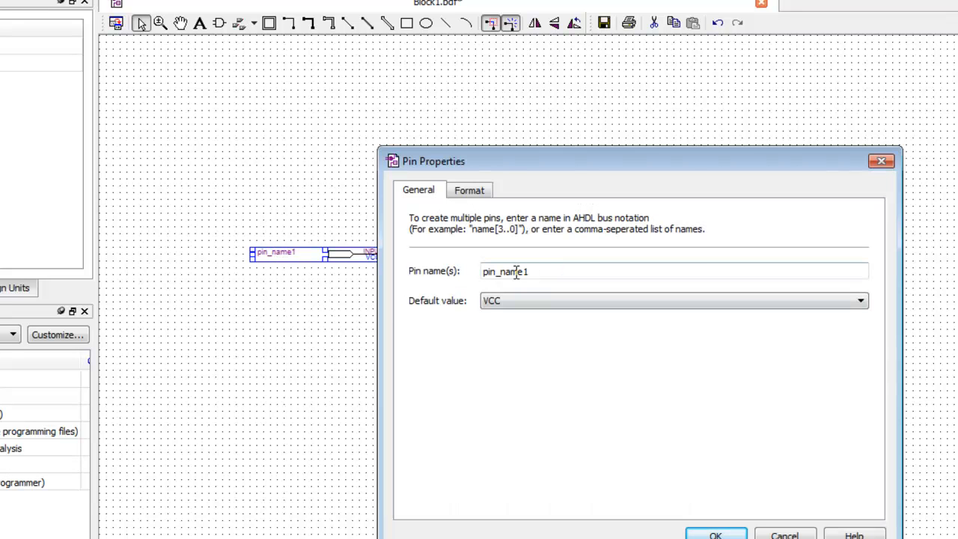
pyautogui.write('C')
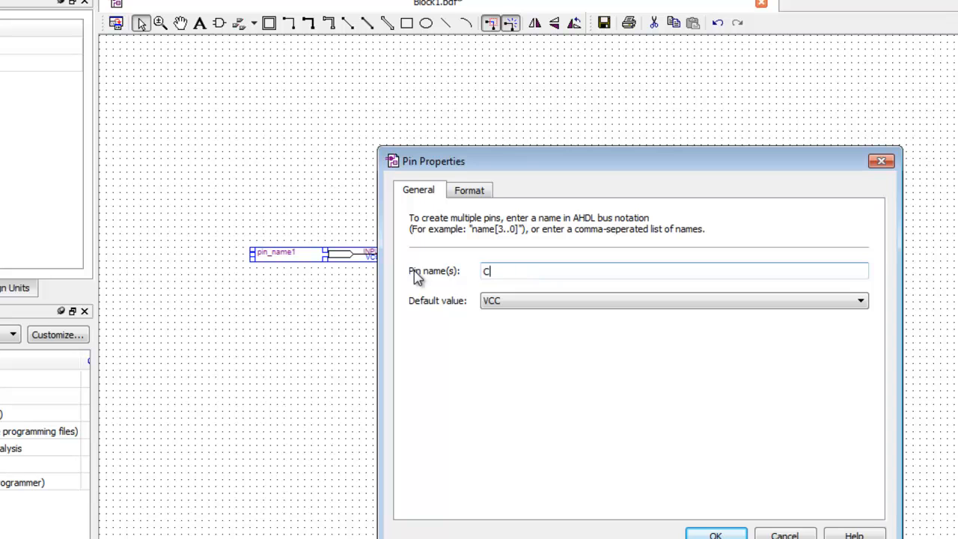
pyautogui.write('lock')
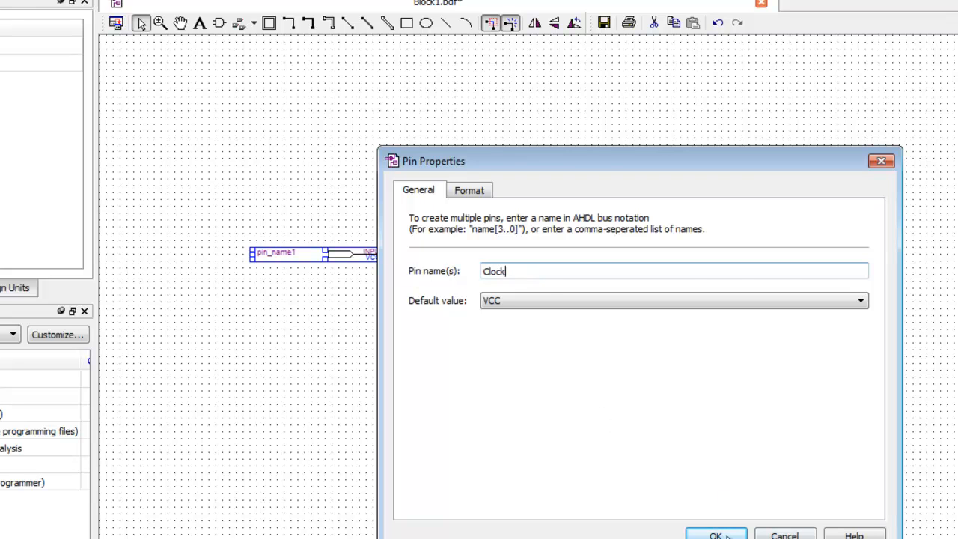
pyautogui.click(714, 534)
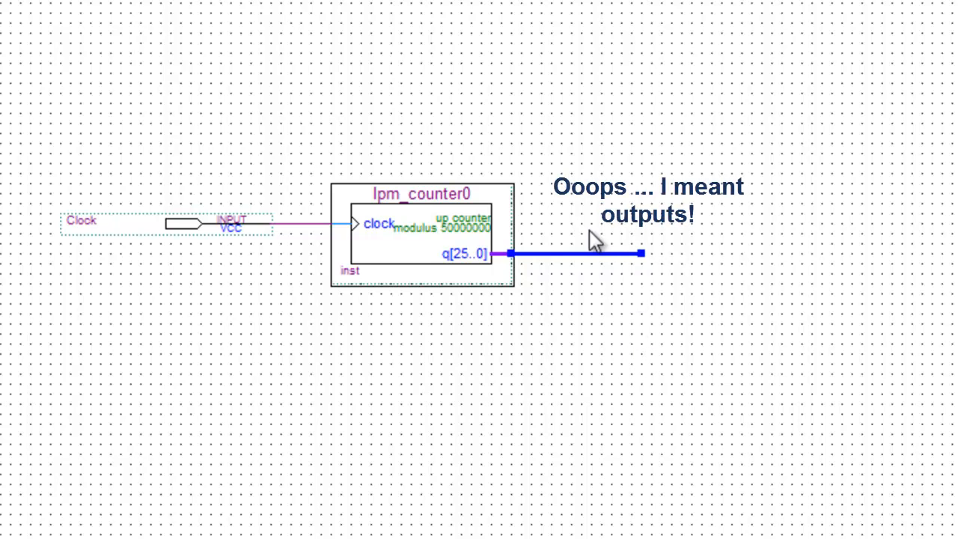
pyautogui.moveTo(560, 307)
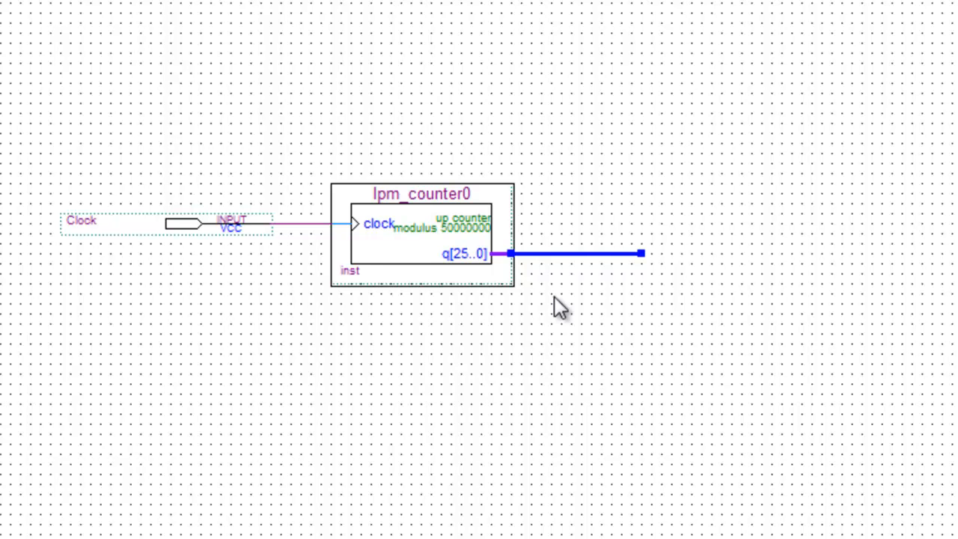
# Select the bus on the counter's output and label it q[25..0]
pyautogui.click(572, 253)
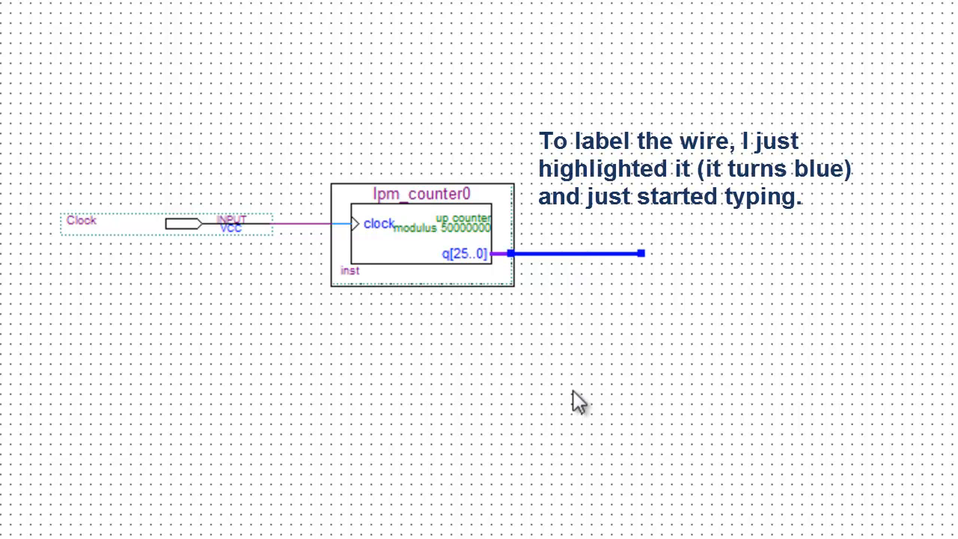
pyautogui.write('c')
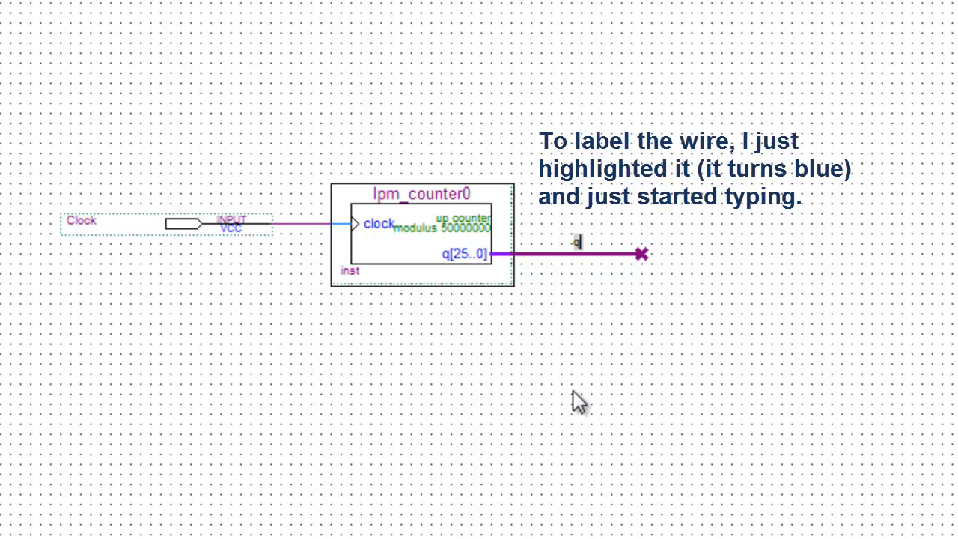
pyautogui.write('q')
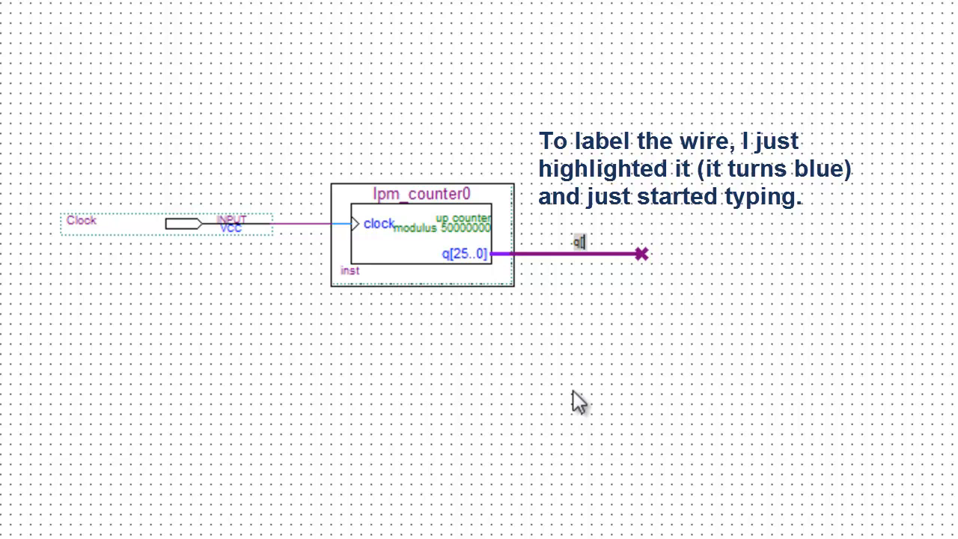
pyautogui.write('[25..0')
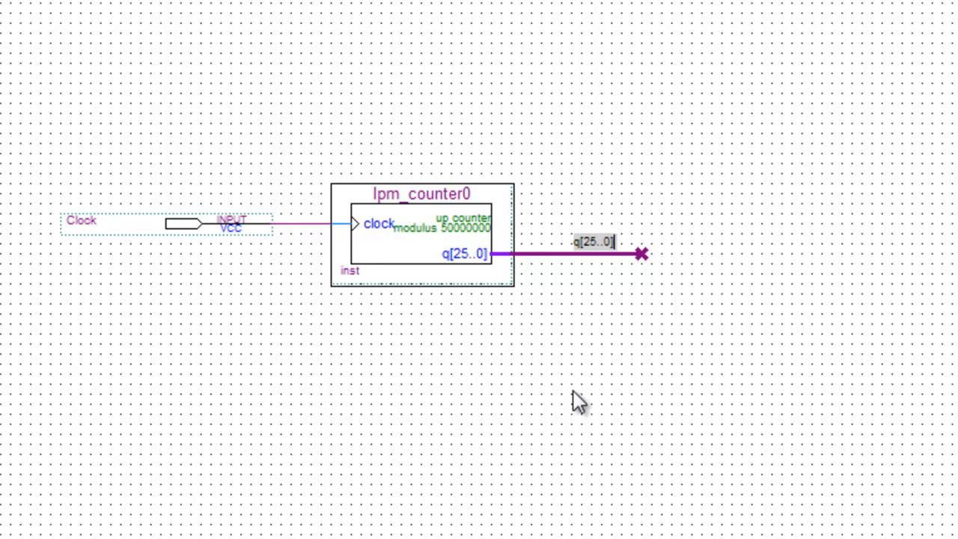
pyautogui.moveTo(583, 395)
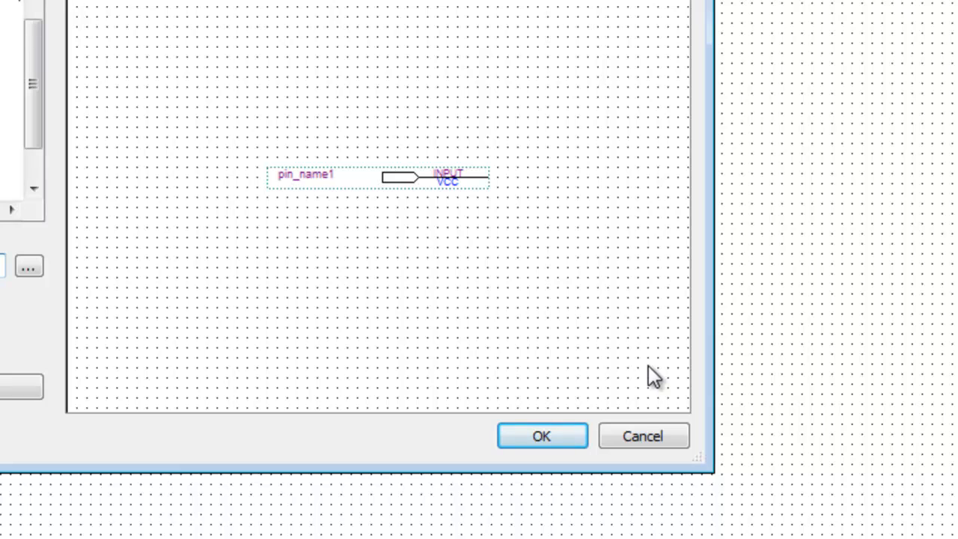
# Place an output pin above right of the counter and name it q[25]
pyautogui.click(541, 435)
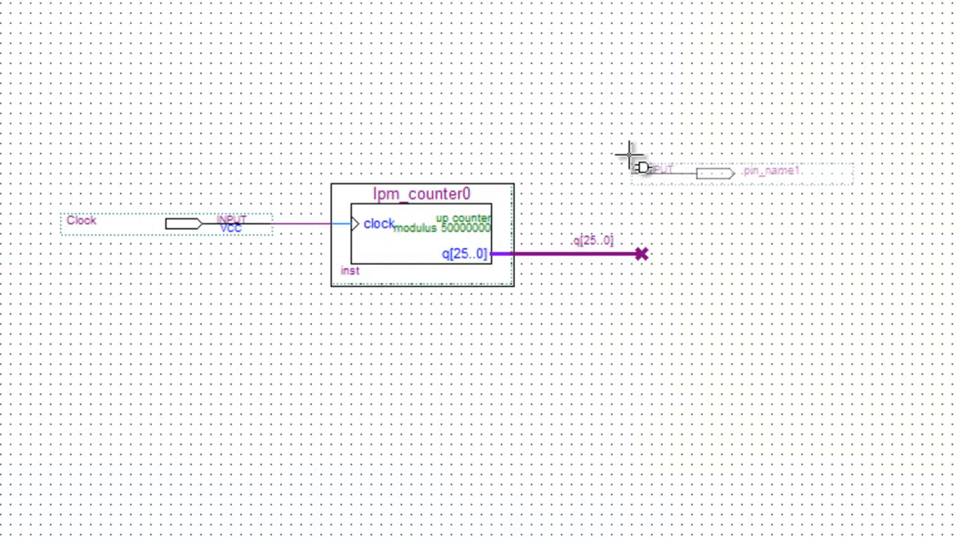
pyautogui.click(655, 172)
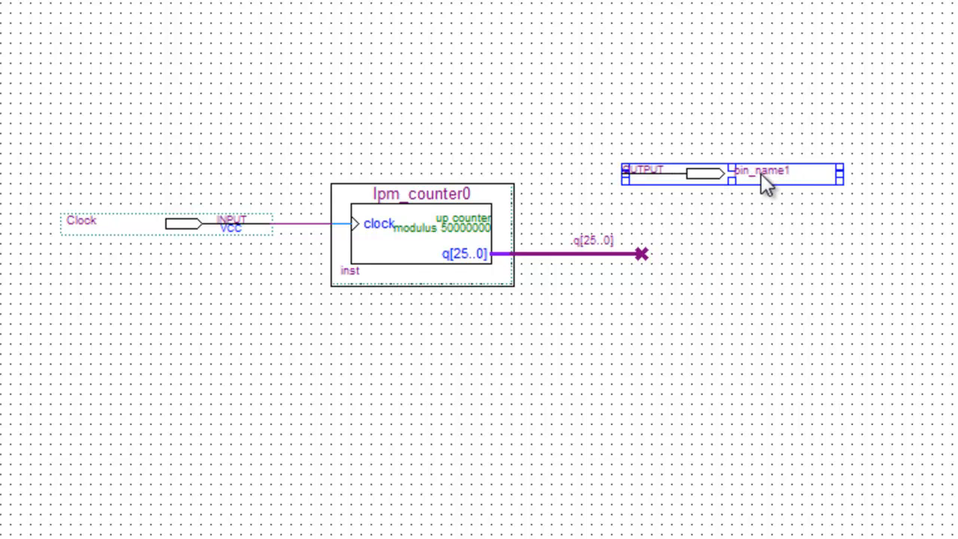
pyautogui.doubleClick(782, 172)
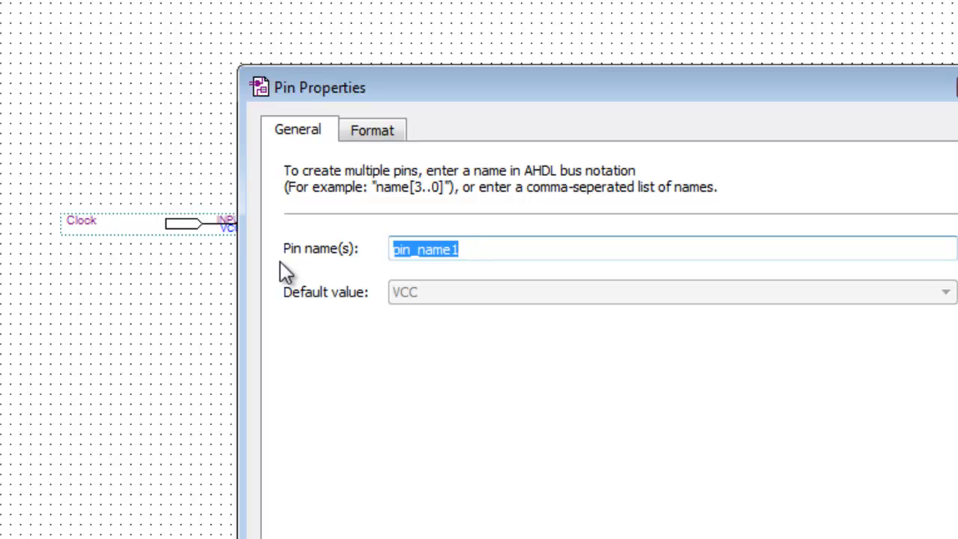
pyautogui.write('q')
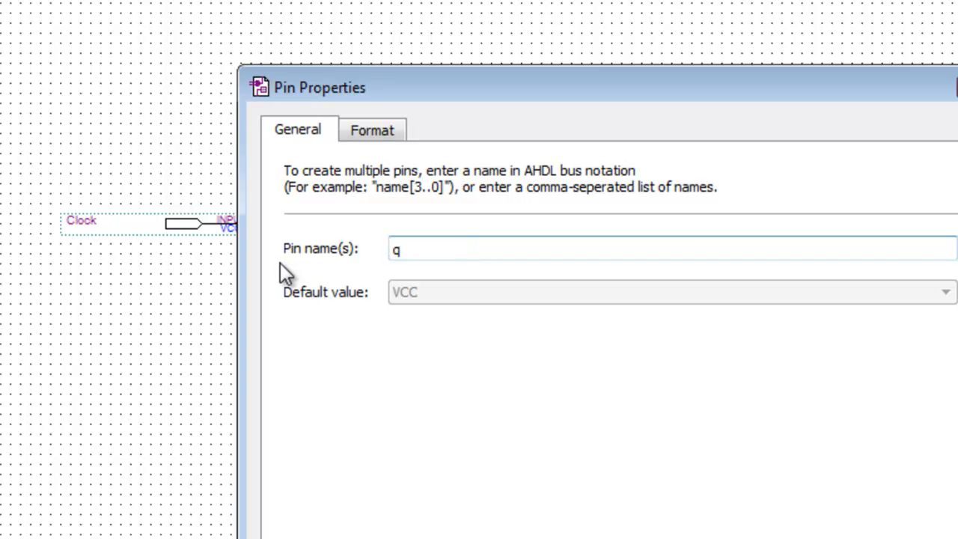
pyautogui.write('[25')
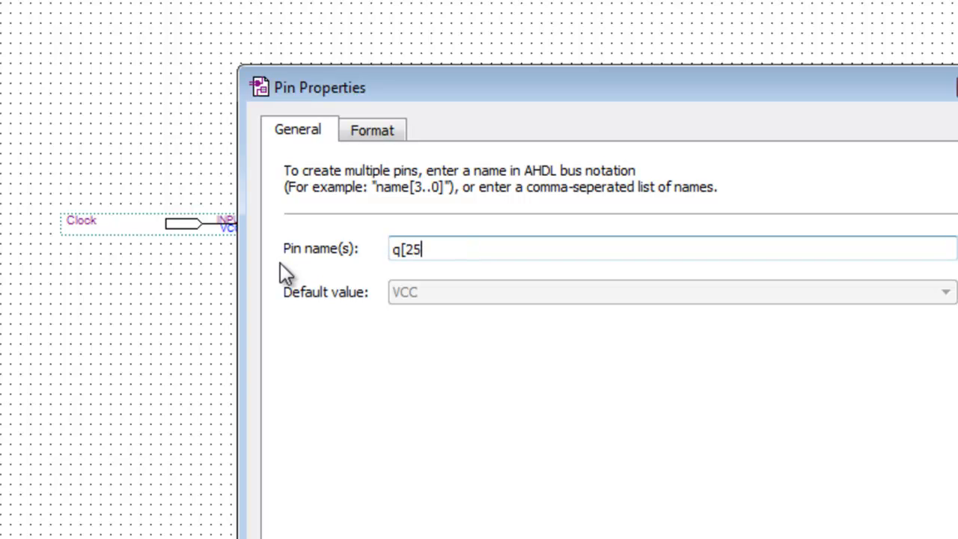
pyautogui.write(']')
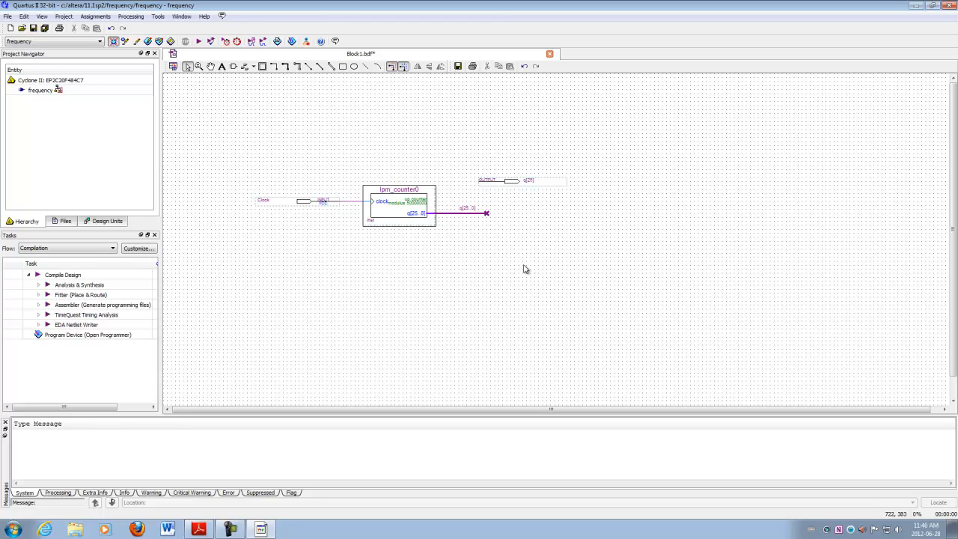
# Save the schematic as frequency.bdf, added to the current project
pyautogui.click(200, 42)
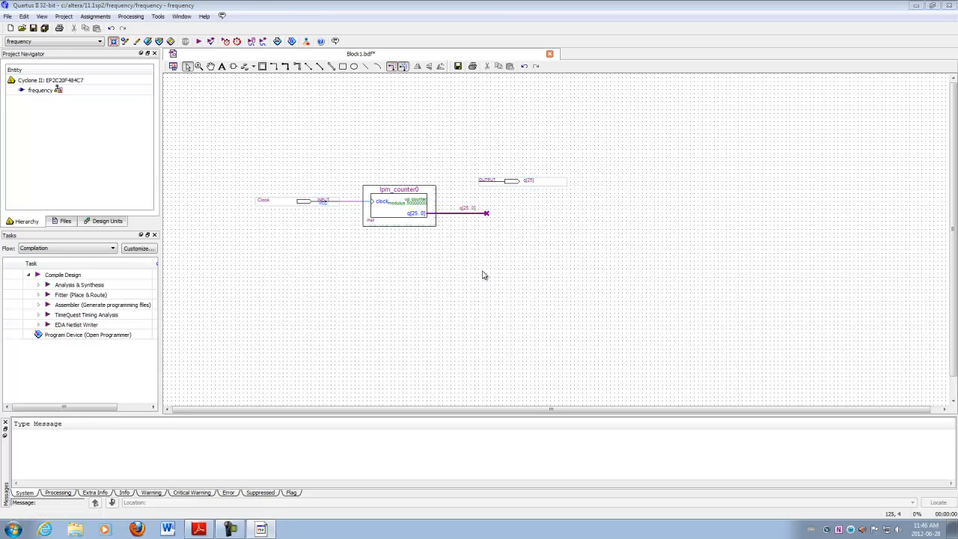
pyautogui.click(33, 28)
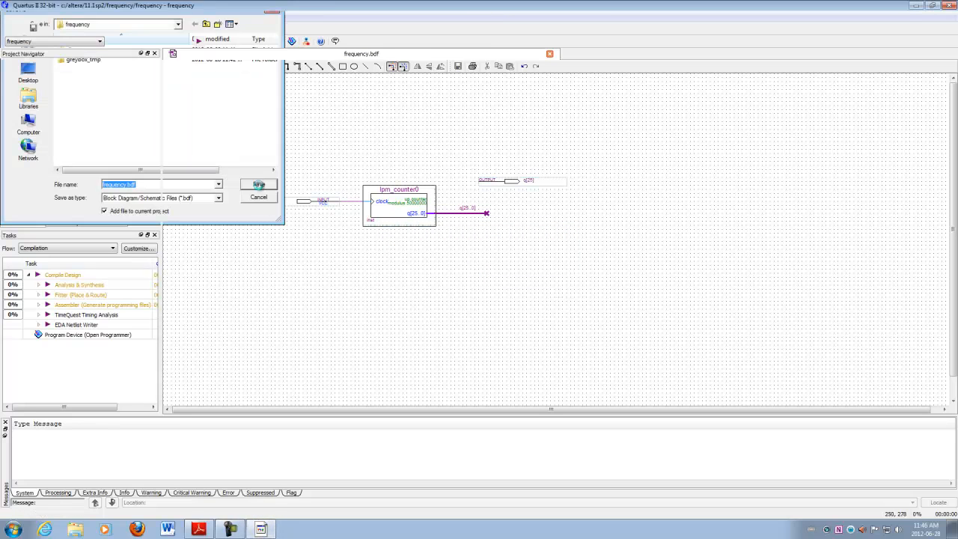
pyautogui.click(258, 185)
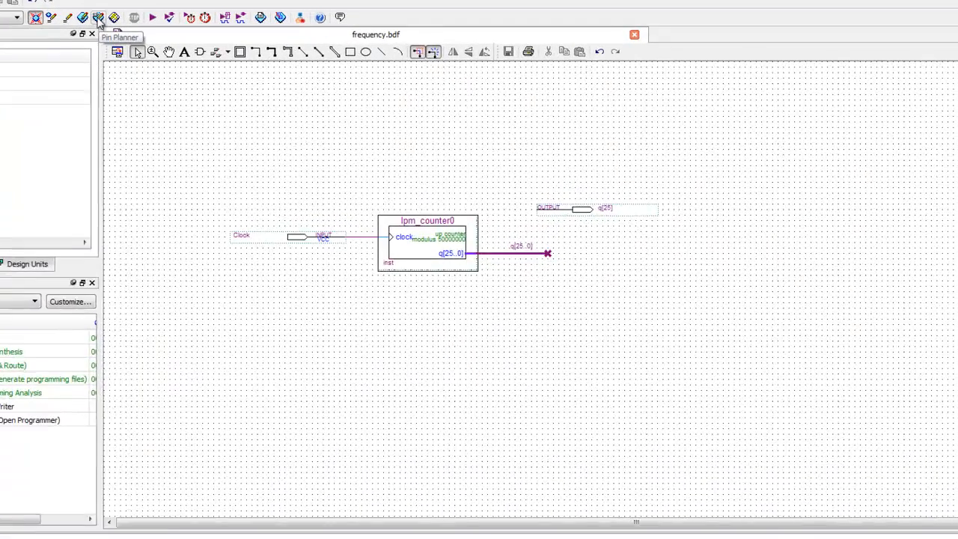
# Open Pin Planner with the Clock and q[25] nodes and view the DE1 pinout guide
pyautogui.click(98, 17)
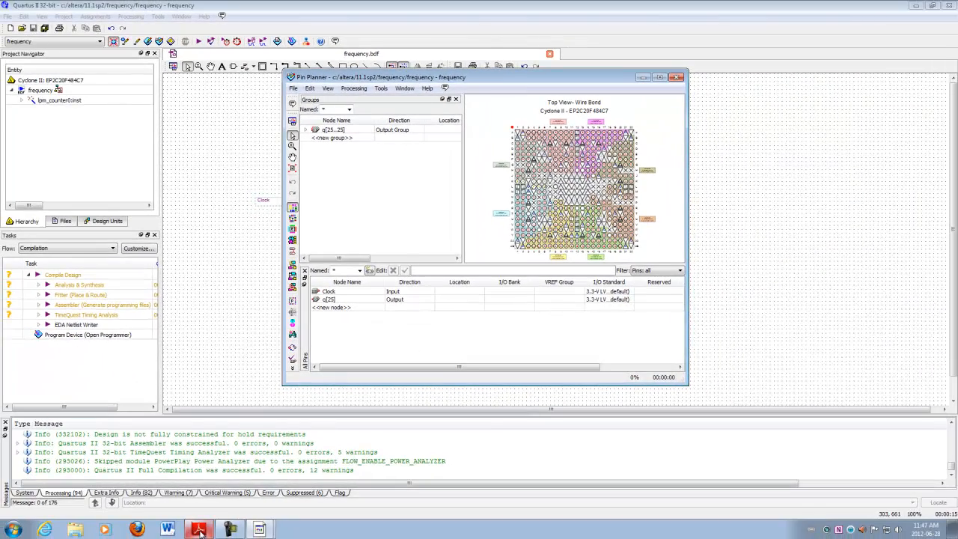
pyautogui.click(198, 530)
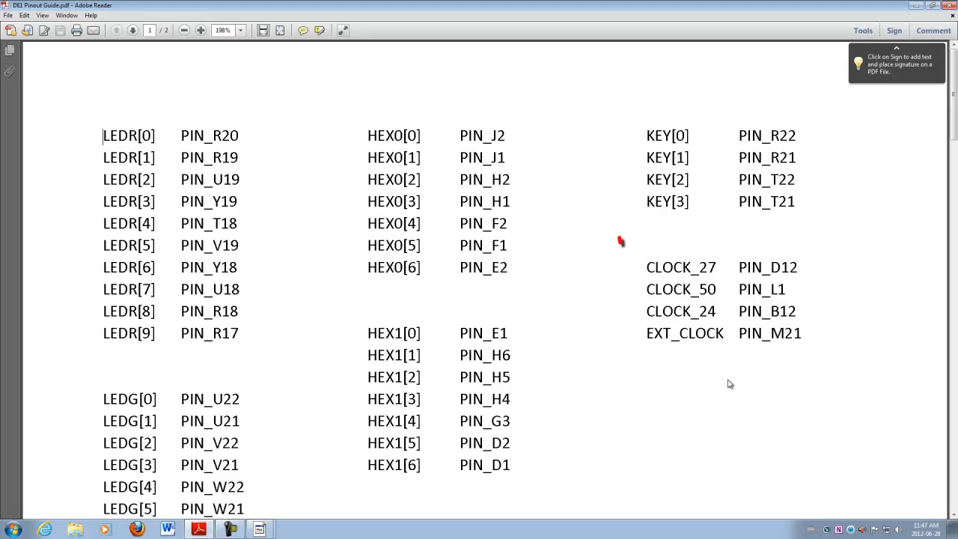
# Look up CLOCK_50 at PIN_L1 in the DE1 pinout guide
pyautogui.moveTo(619, 241); pyautogui.dragTo(830, 374)
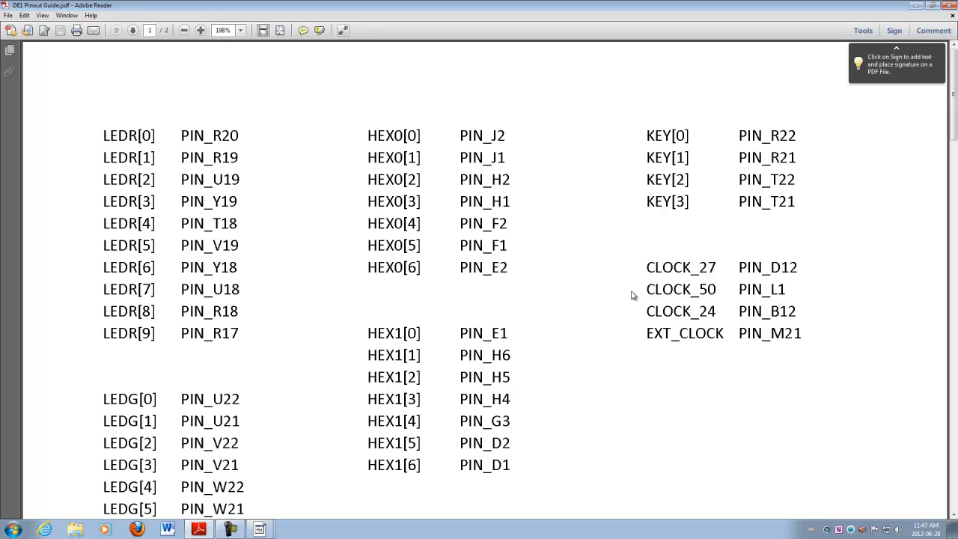
pyautogui.moveTo(782, 301)
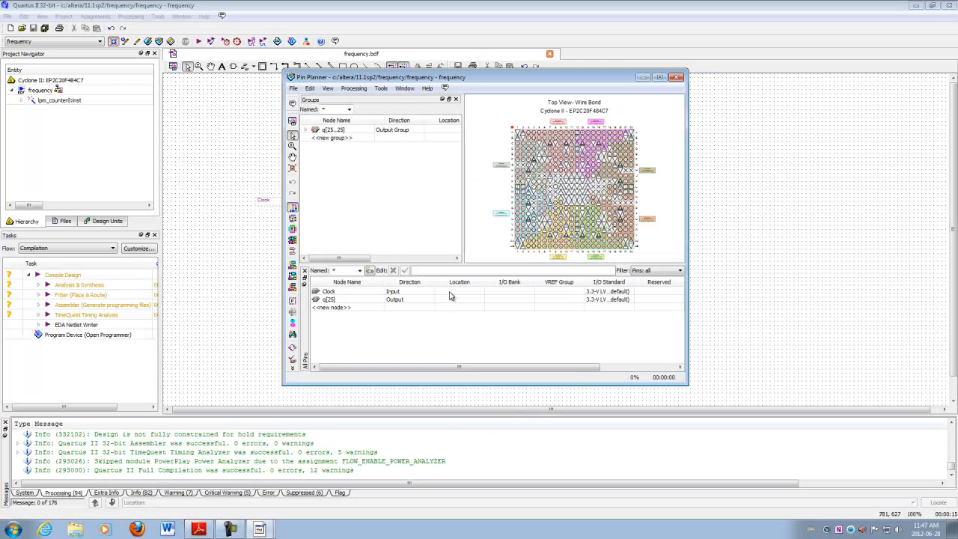
# Set the Clock input's location to PIN_L1 and return to the pinout guide
pyautogui.click(459, 291)
pyautogui.write('PIN_L1')
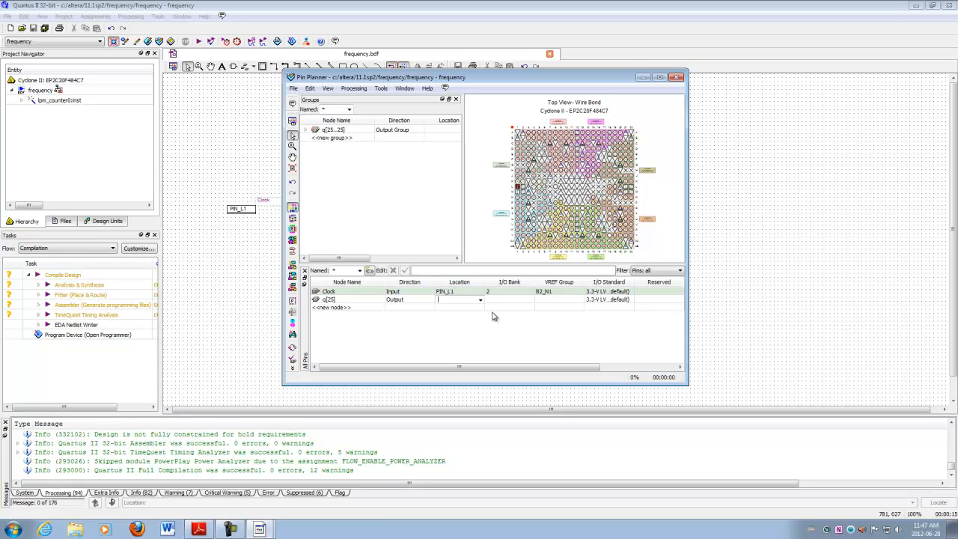
pyautogui.click(198, 529)
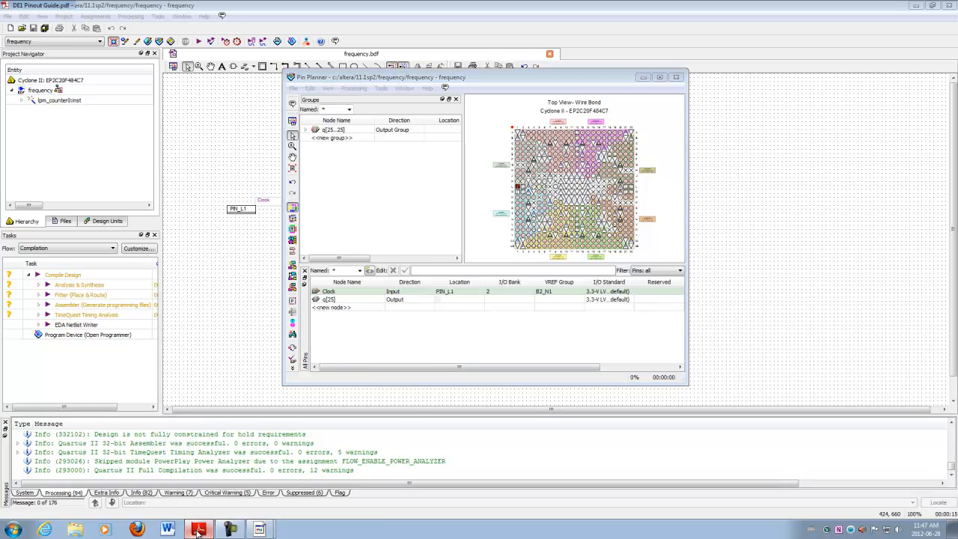
pyautogui.click(199, 529)
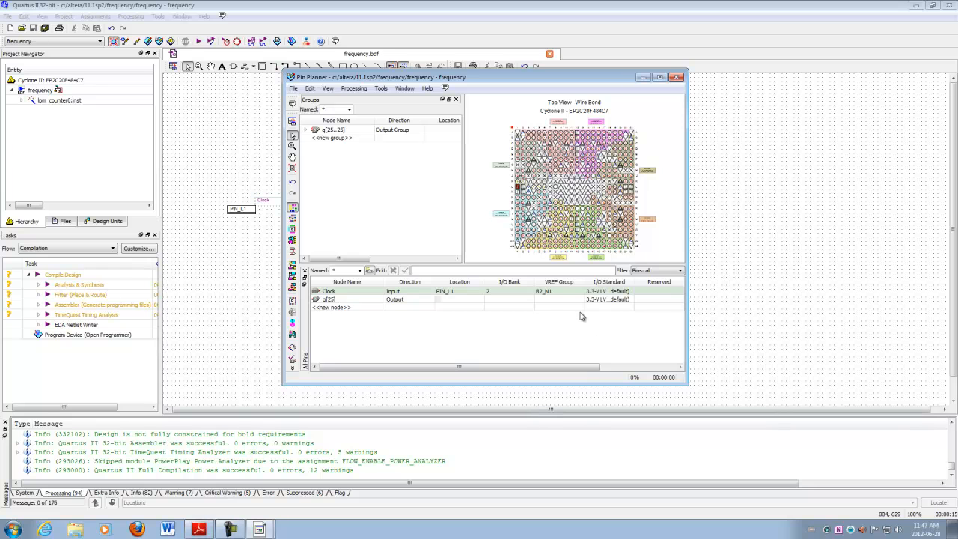
pyautogui.moveTo(419, 302)
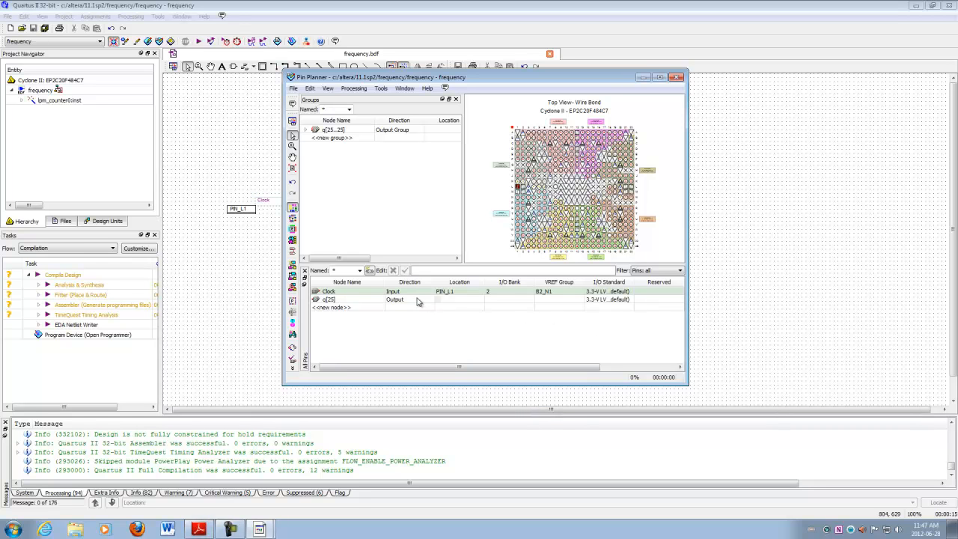
pyautogui.moveTo(415, 304)
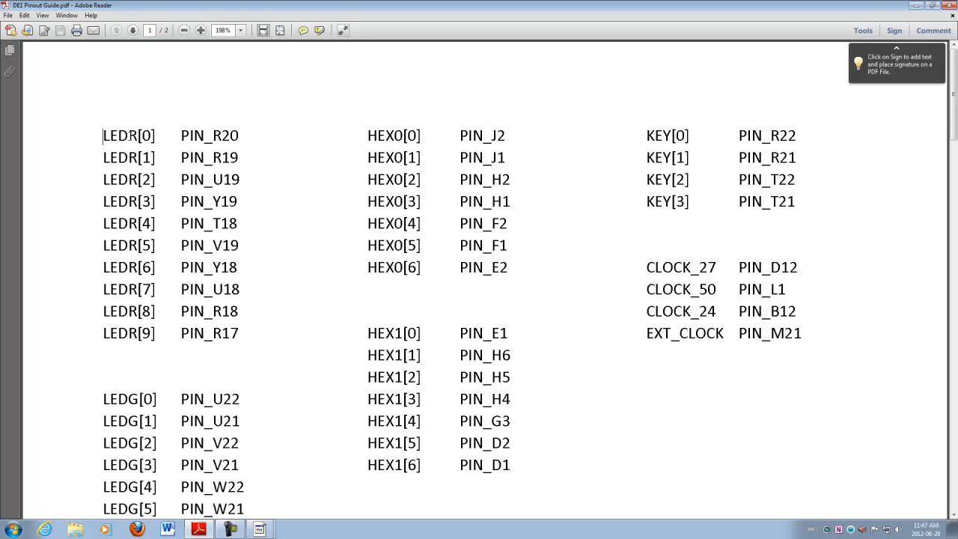
pyautogui.moveTo(138, 335)
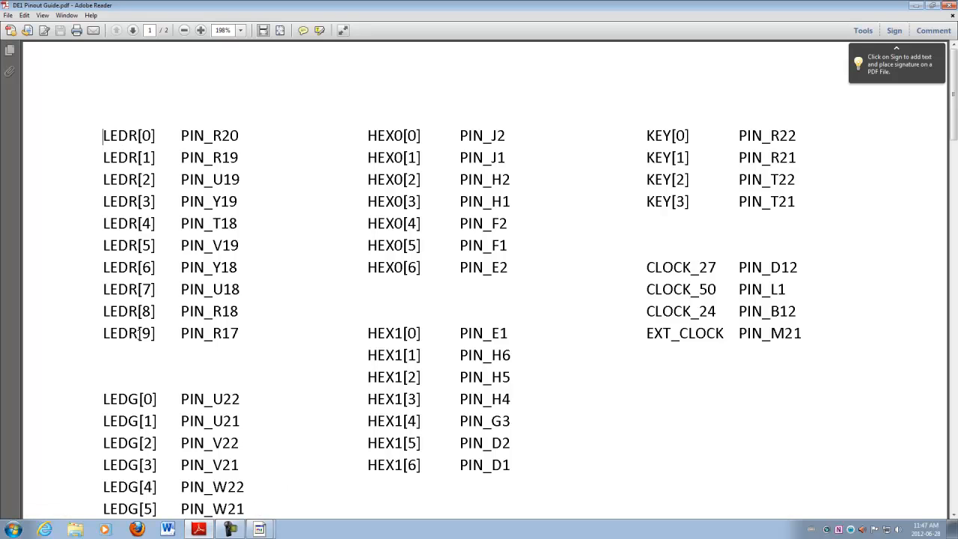
# Scroll the DE1 pinout guide down to find LEDR[0] at PIN_R20
pyautogui.scroll(-3)
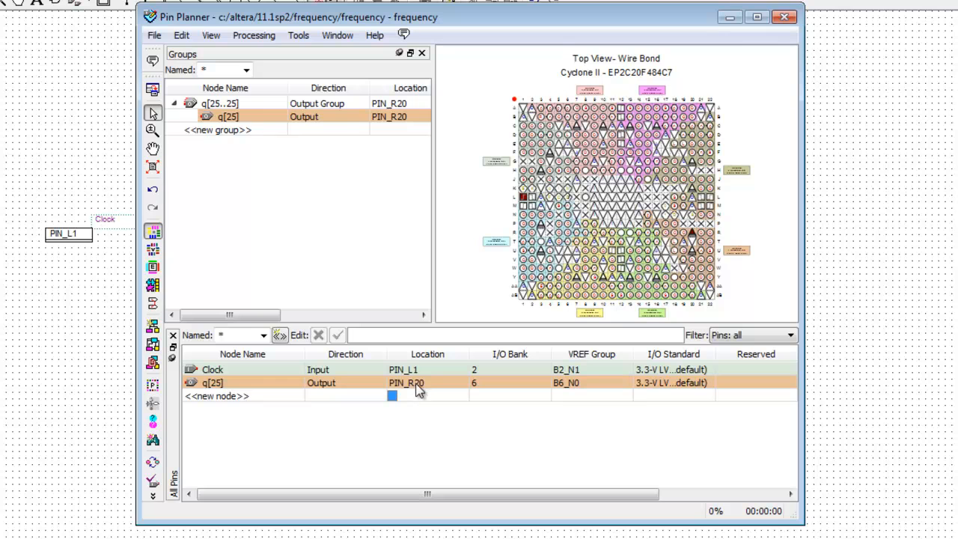
pyautogui.moveTo(436, 434)
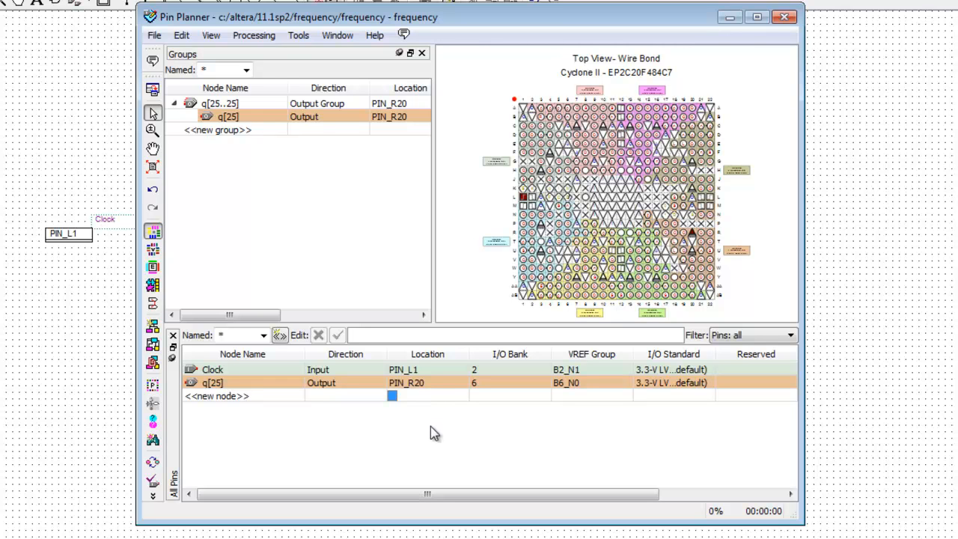
pyautogui.moveTo(770, 6)
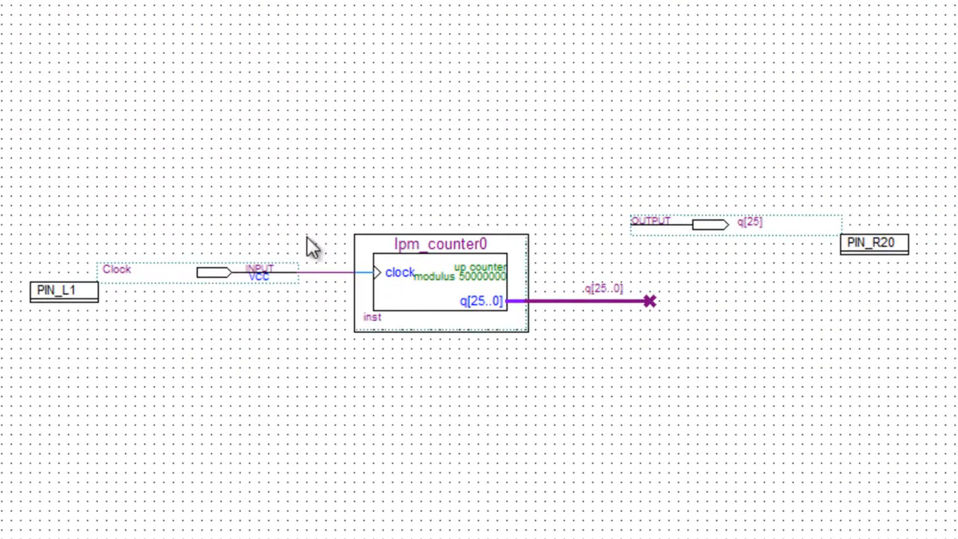
pyautogui.moveTo(90, 314)
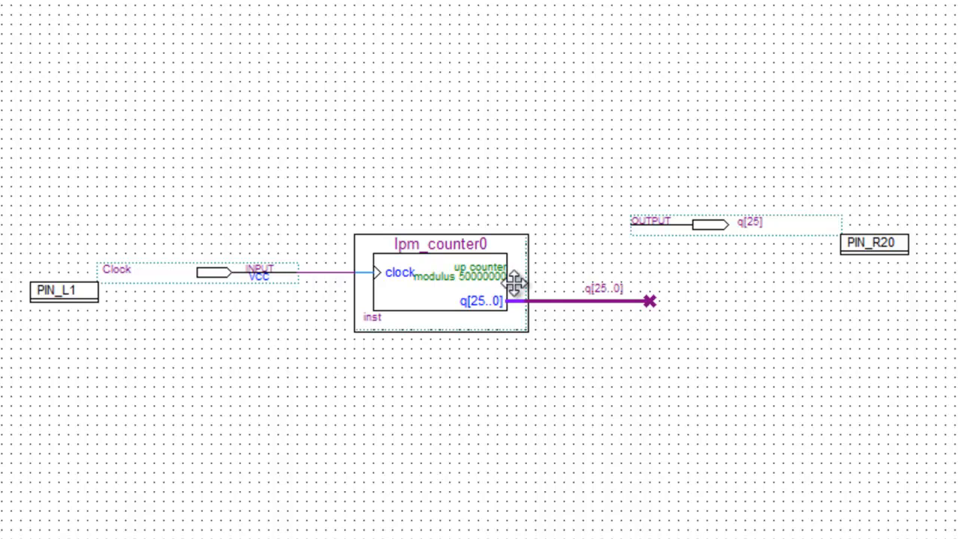
pyautogui.moveTo(718, 292)
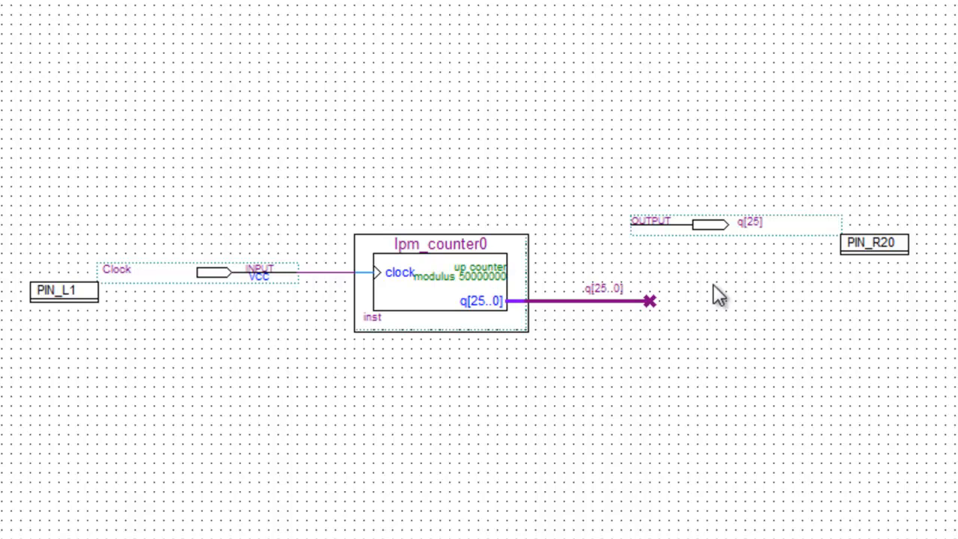
pyautogui.moveTo(871, 269)
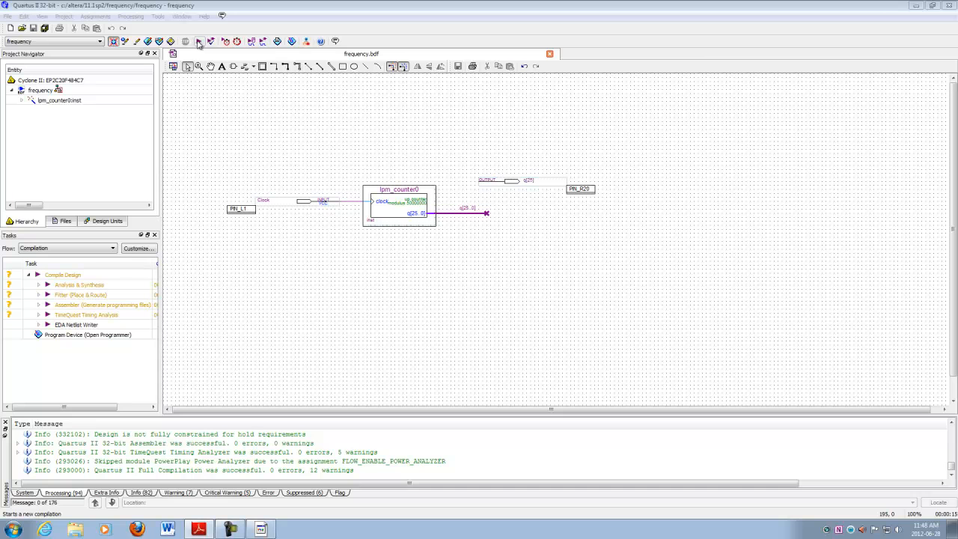
# Run a full compilation, dismiss the success message, and close the Compilation Report
pyautogui.click(198, 41)
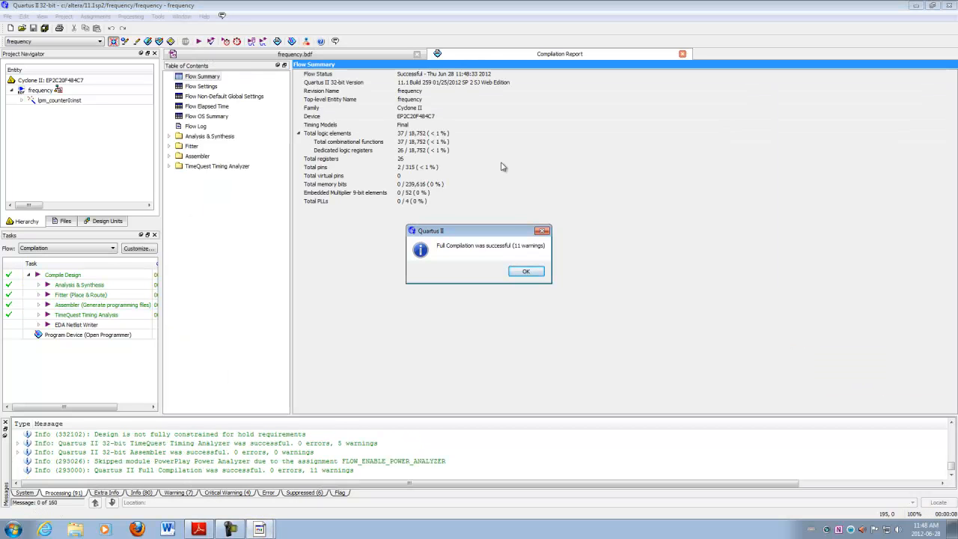
pyautogui.click(525, 271)
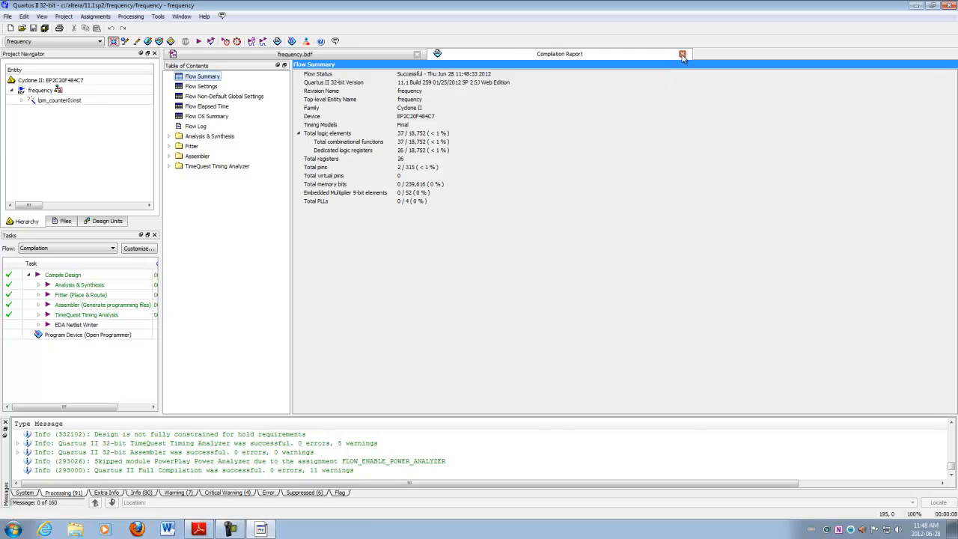
pyautogui.click(682, 54)
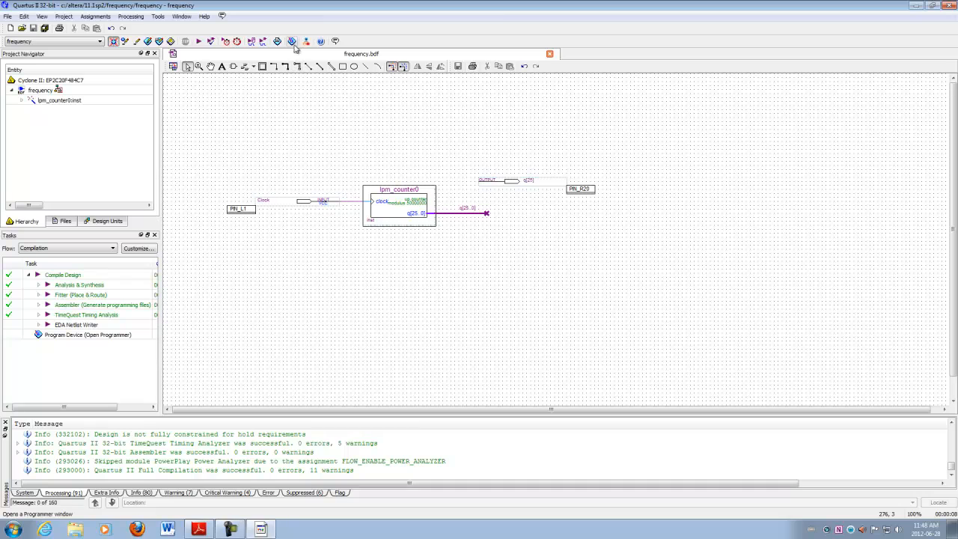
pyautogui.moveTo(291, 42)
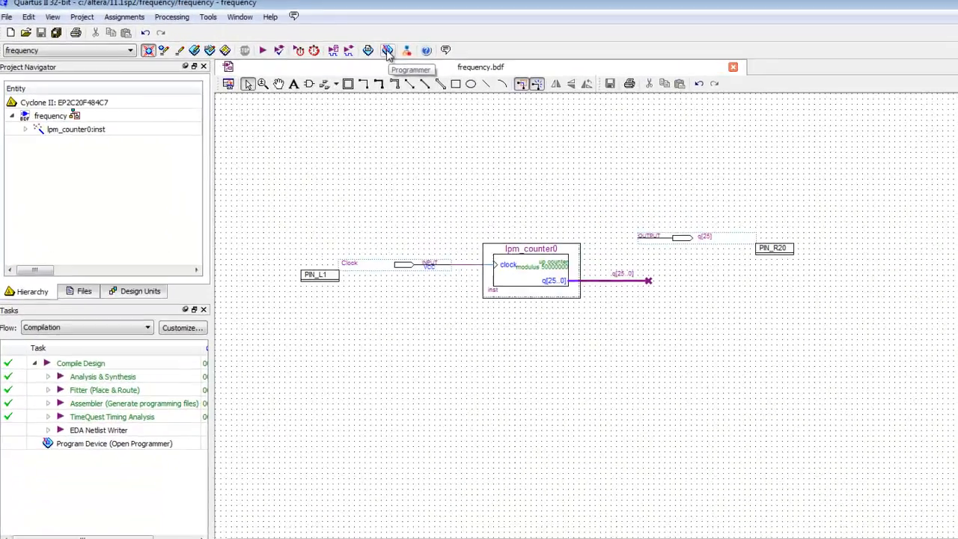
# Program the EP2C20F484 with frequency.sof to 100% successful, then close the Programmer
pyautogui.click(387, 50)
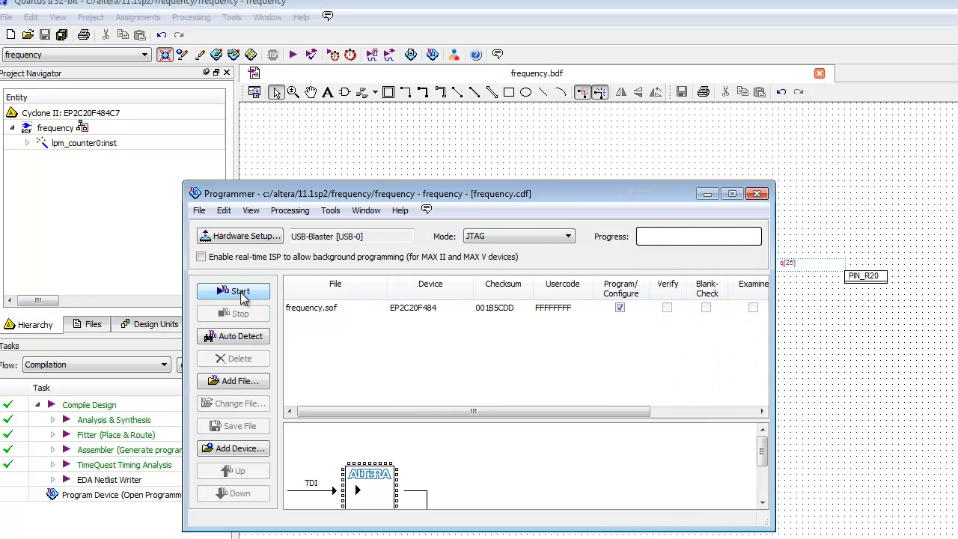
pyautogui.click(234, 291)
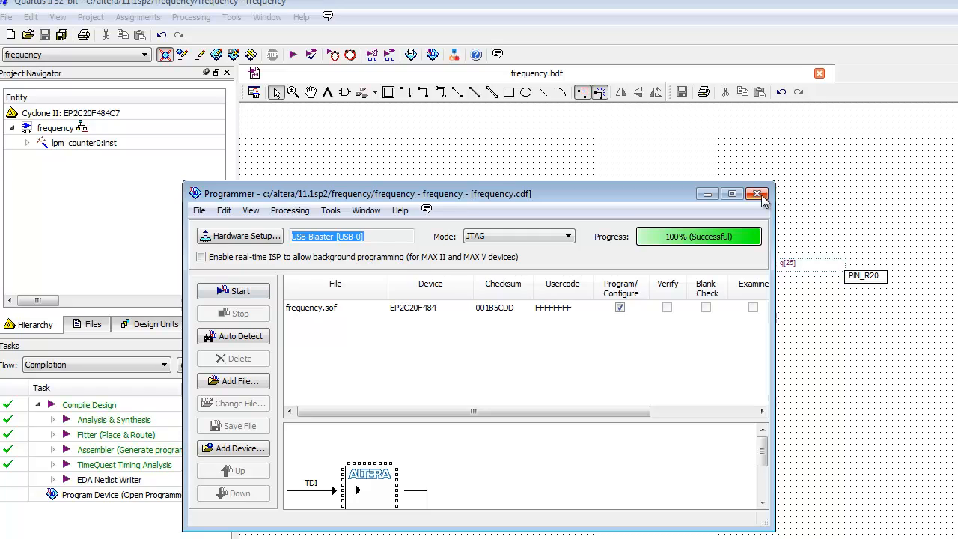
pyautogui.click(757, 194)
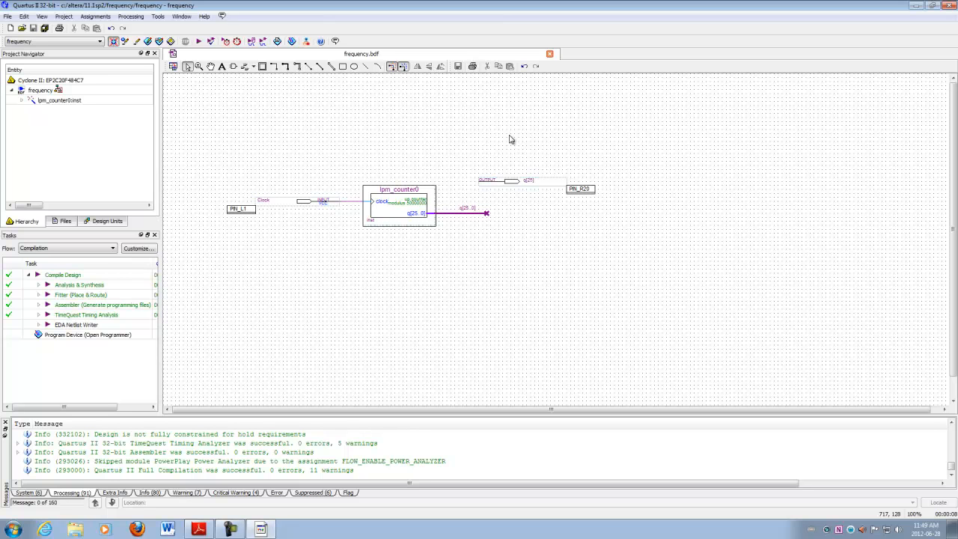
pyautogui.moveTo(371, 172)
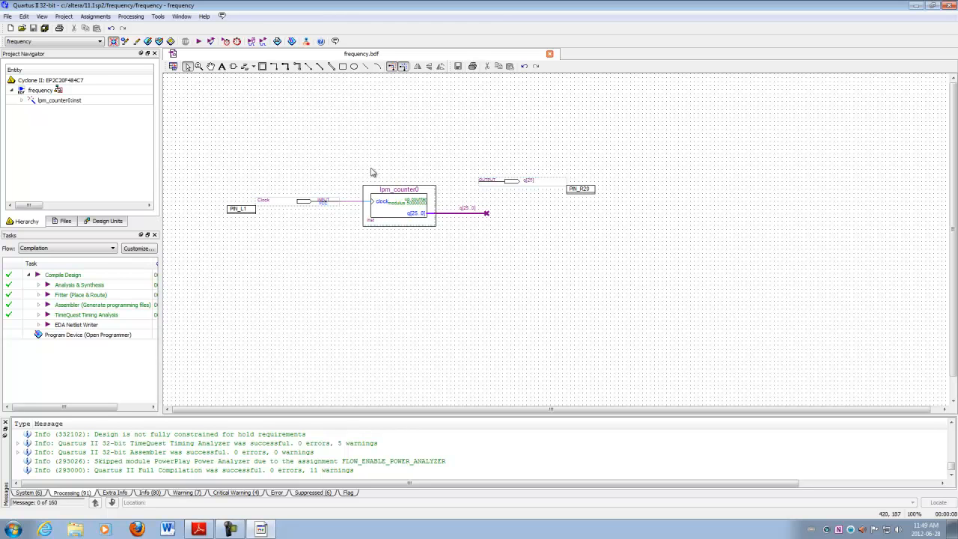